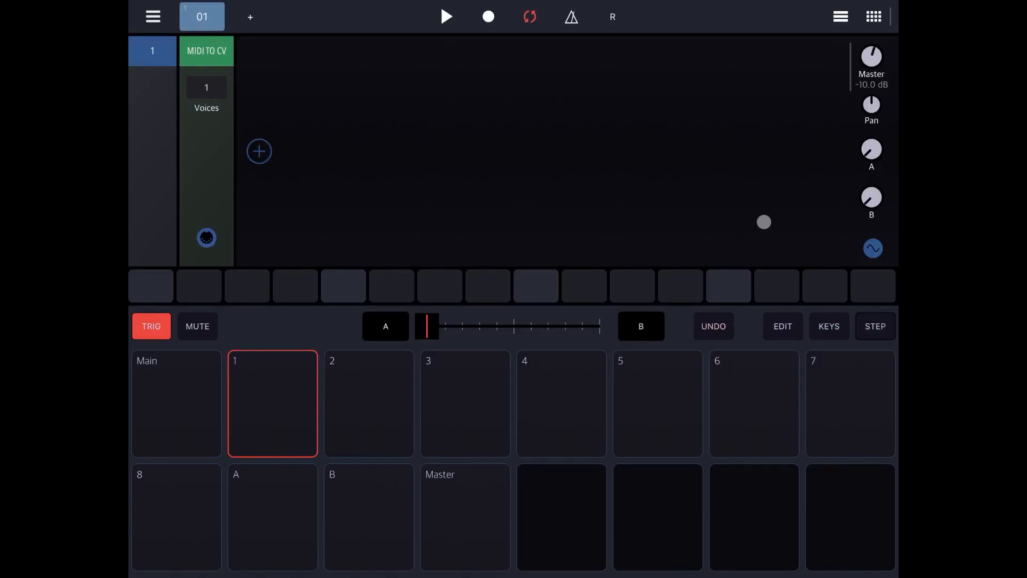
Add an Oscillator module after MIDI to CV on Track 1
left_click_drag(764, 222, 590, 196)
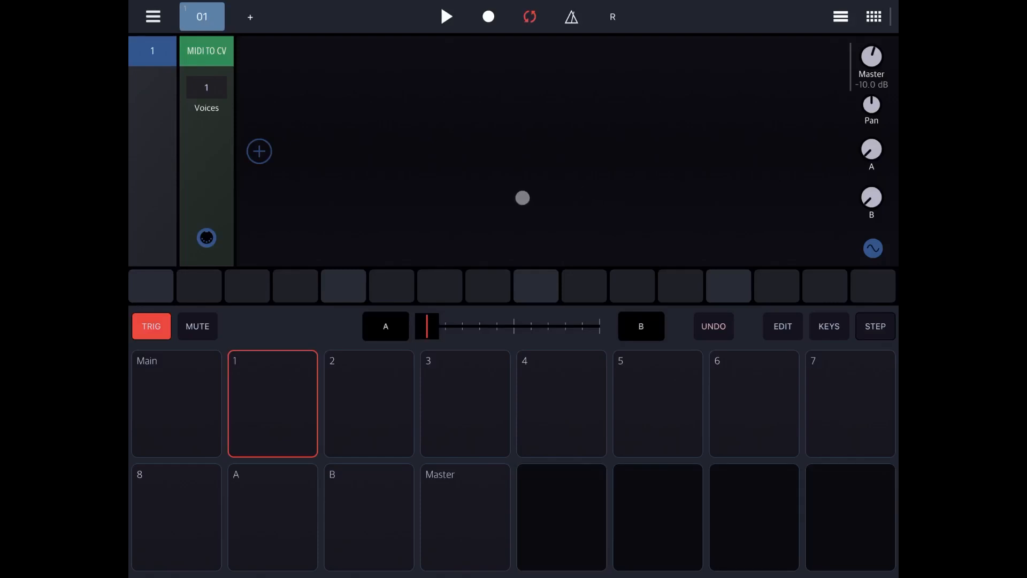
left_click(259, 151)
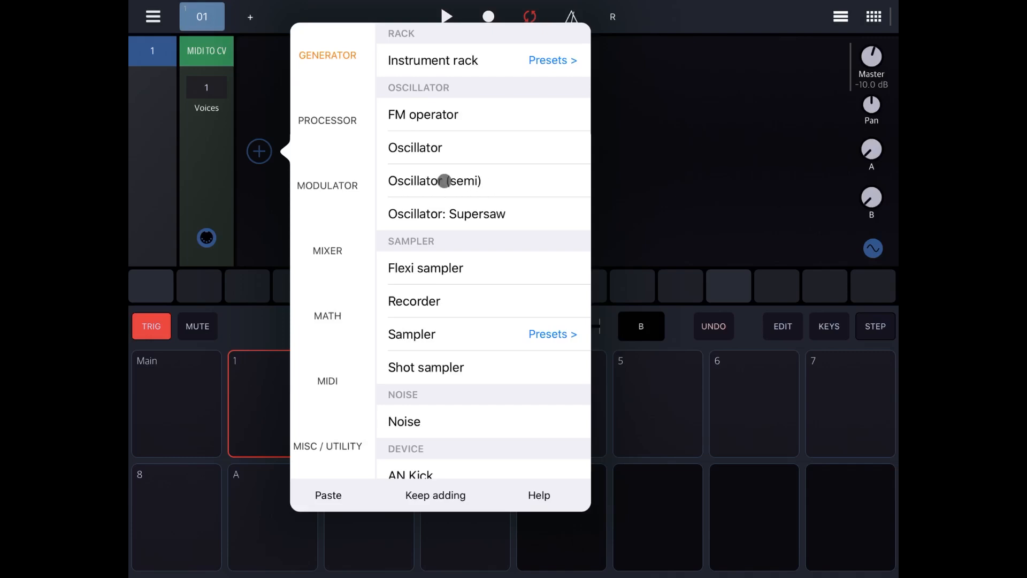
mouse_move(334, 121)
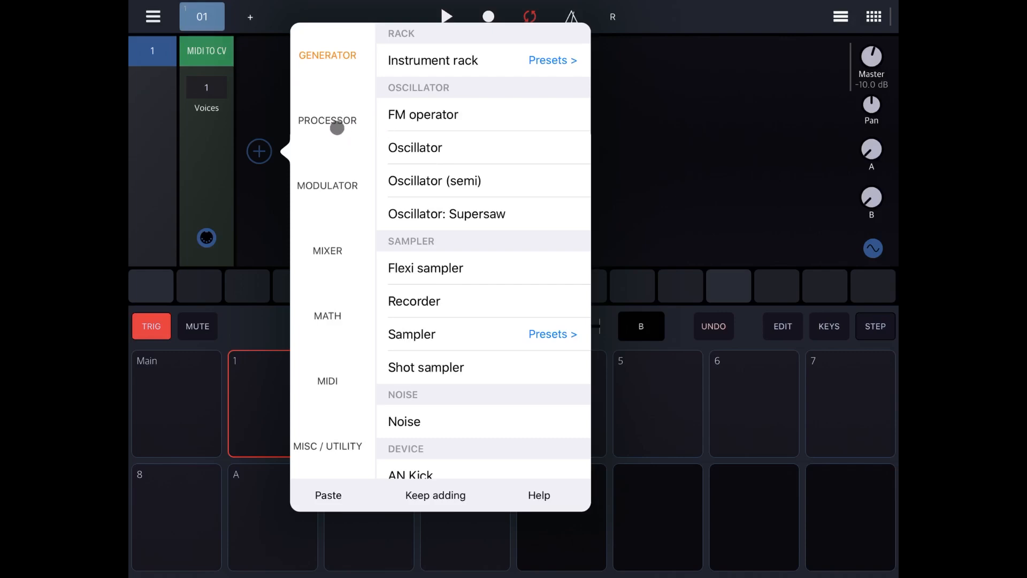
mouse_move(493, 170)
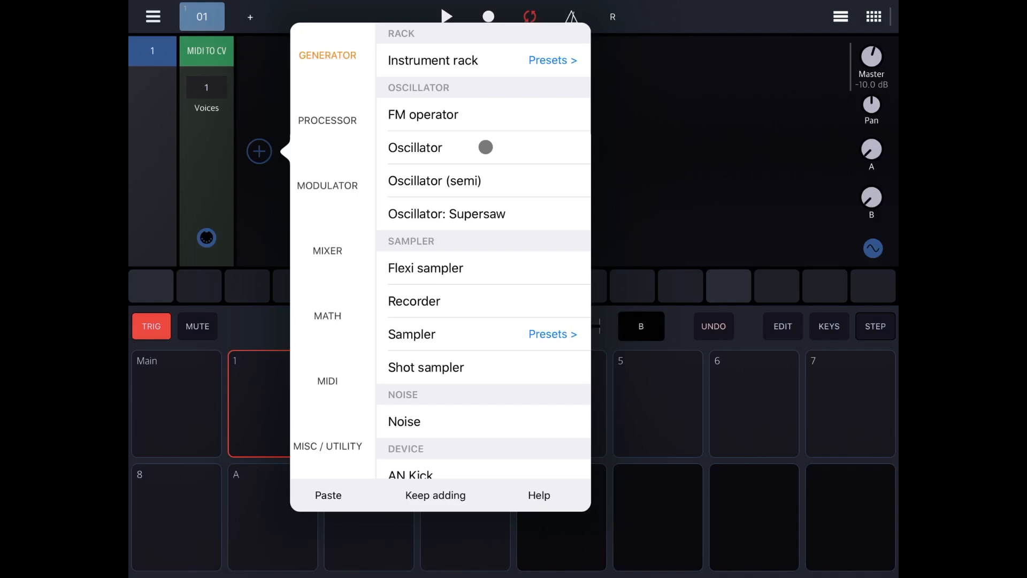
left_click(414, 148)
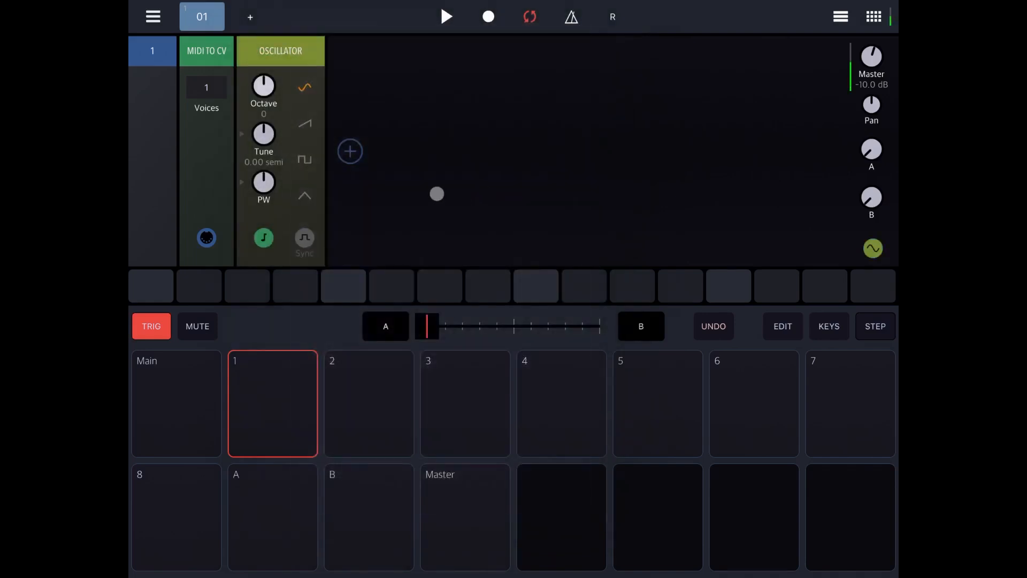
Add a Processor > Amp env ADSR module after the oscillator
left_click(349, 151)
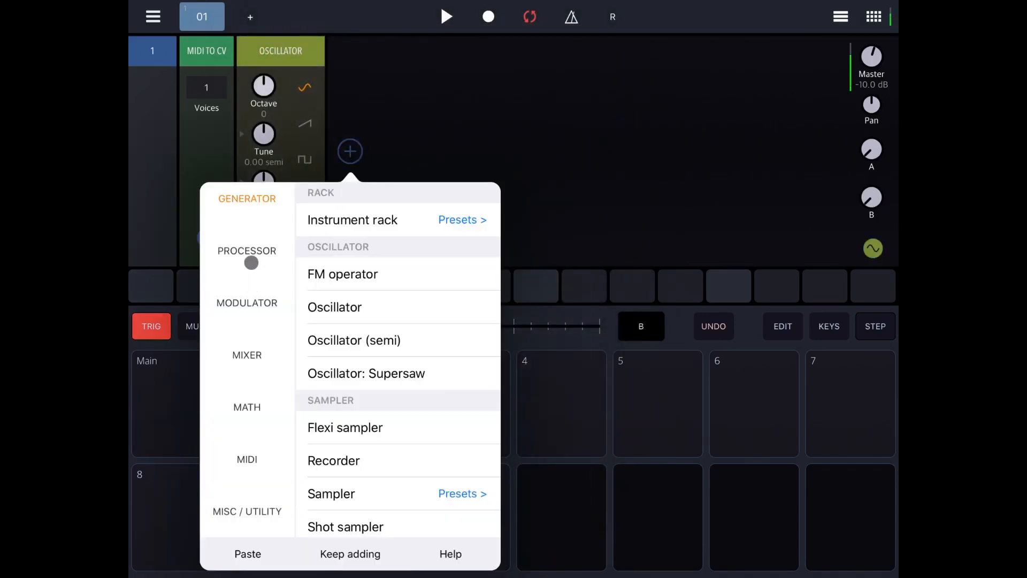
left_click(248, 250)
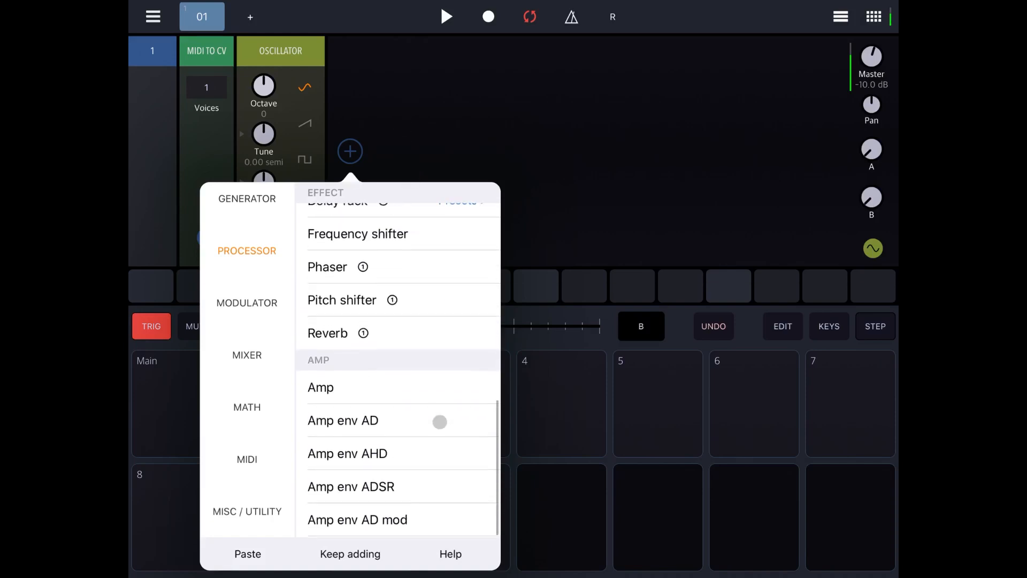
left_click(350, 486)
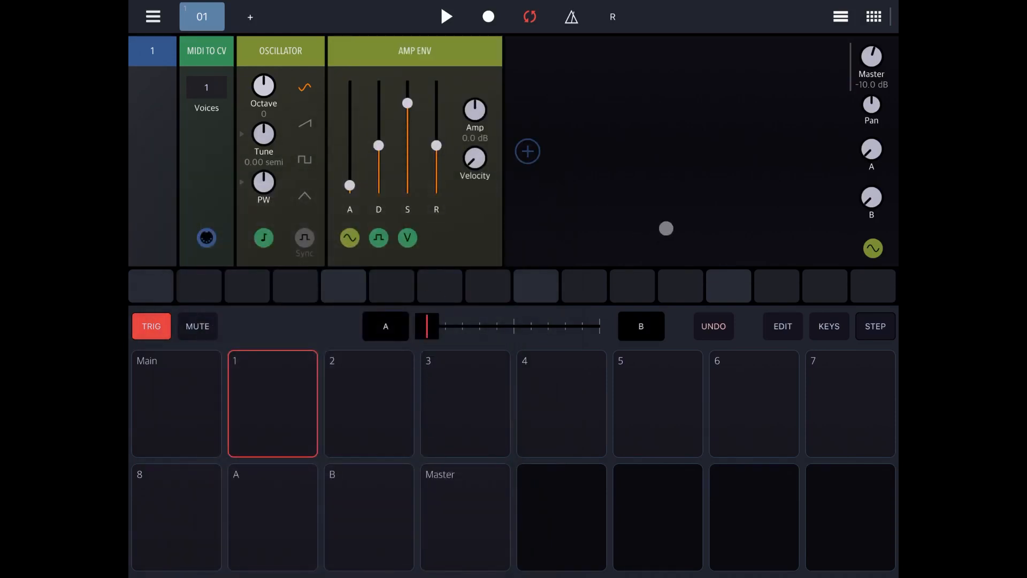
Show the KEYS piano keyboard and play notes through the oscillator and envelope
left_click(828, 327)
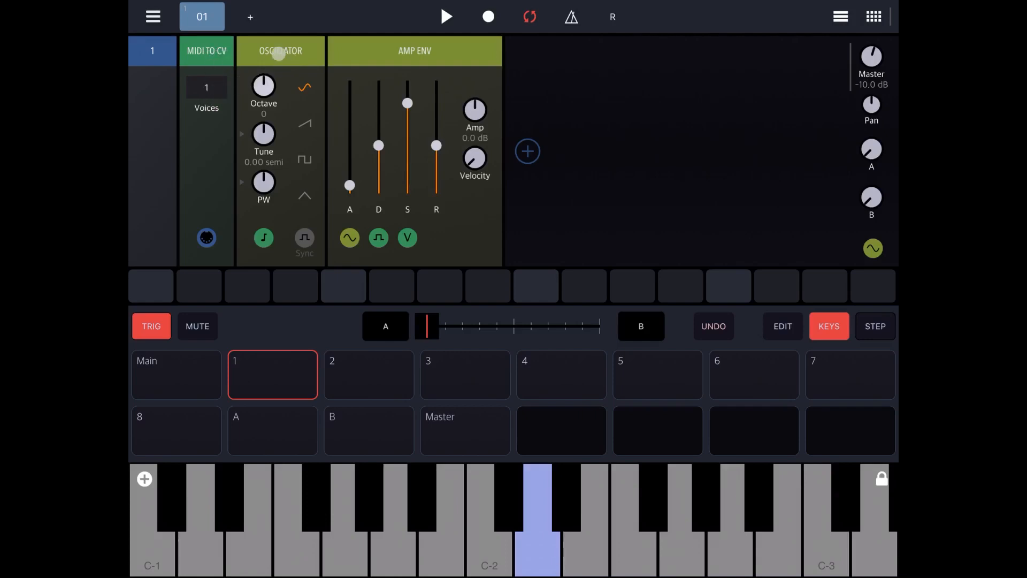
left_click(263, 237)
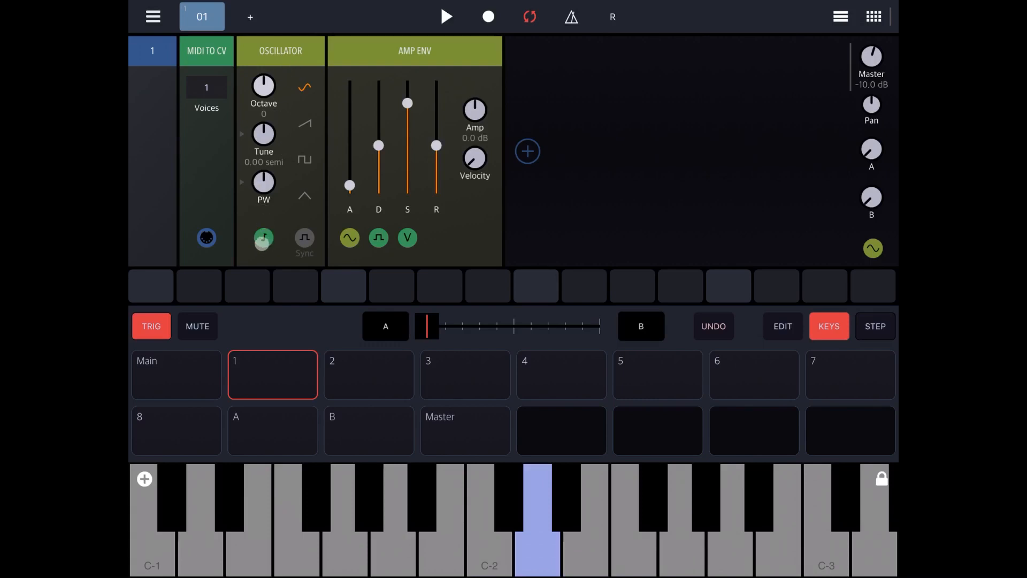
left_click(263, 237)
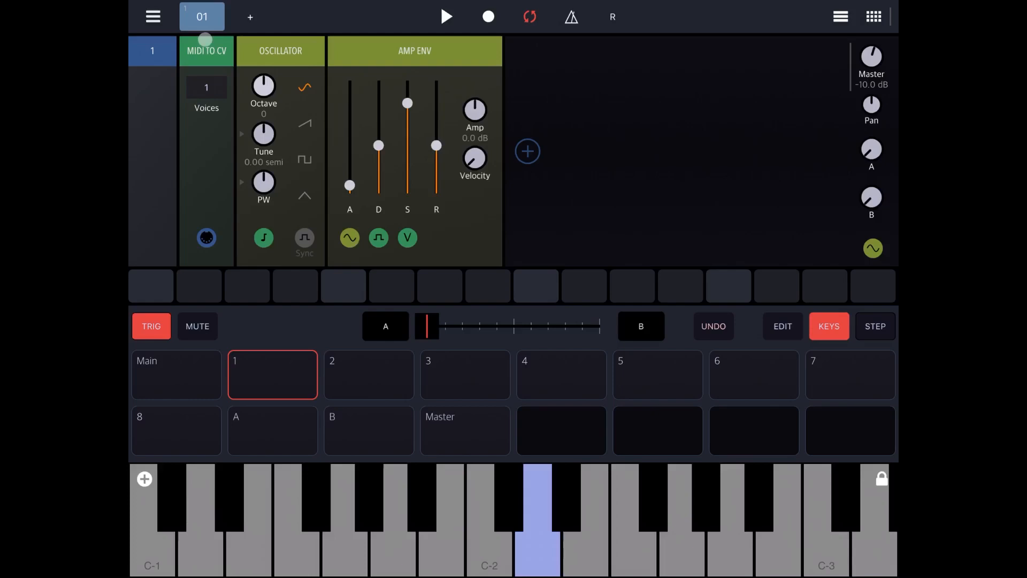
left_click(263, 237)
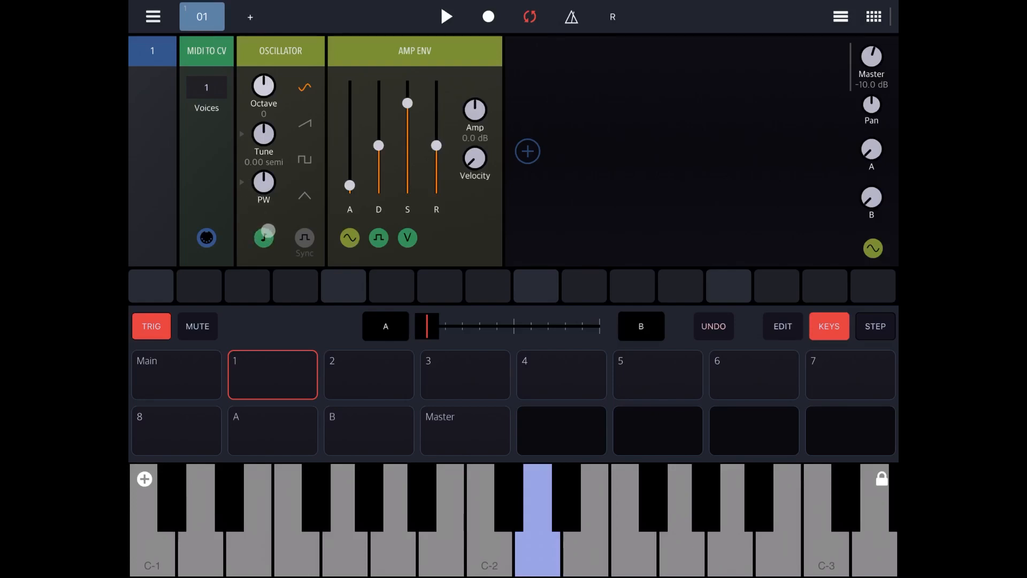
left_click(263, 237)
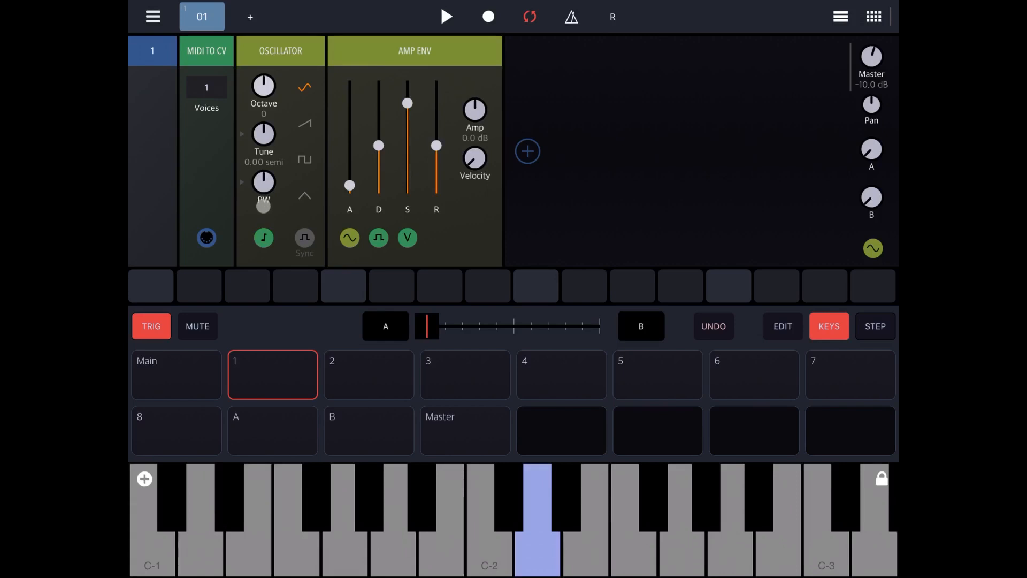
left_click(206, 237)
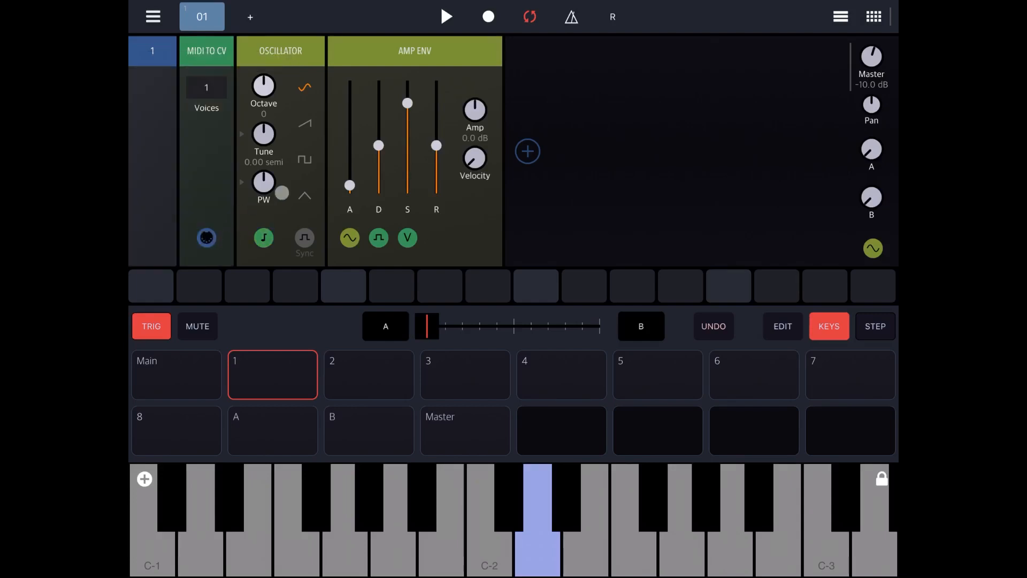
left_click_drag(350, 184, 355, 195)
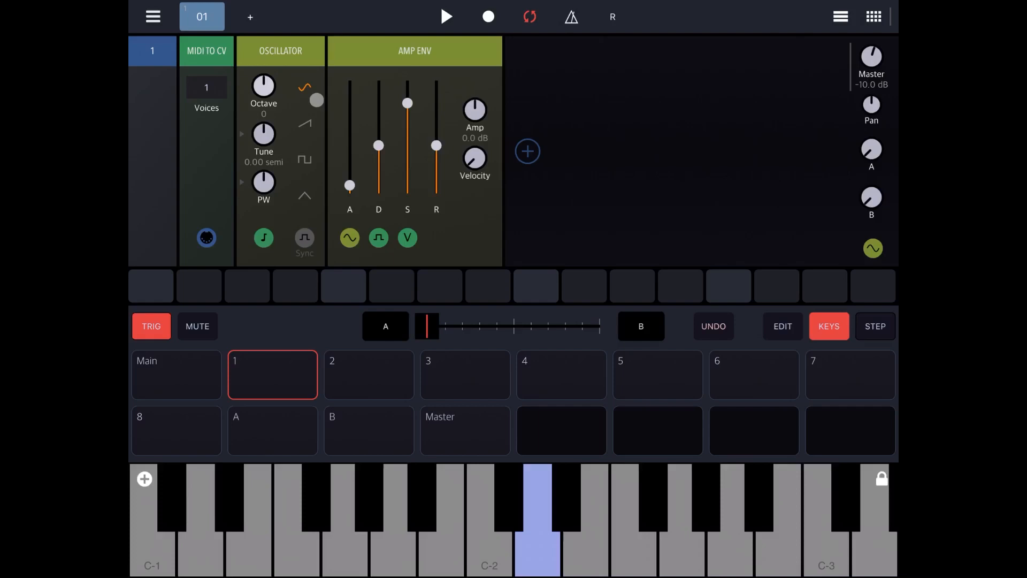
Switch the oscillator waveform through saw and triangle to square
left_click(489, 524)
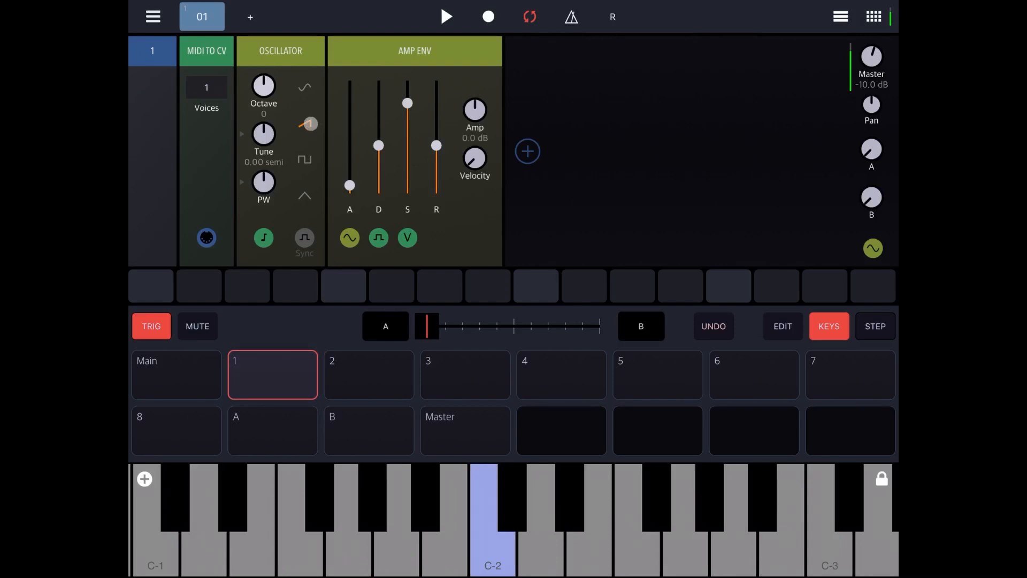
left_click(492, 524)
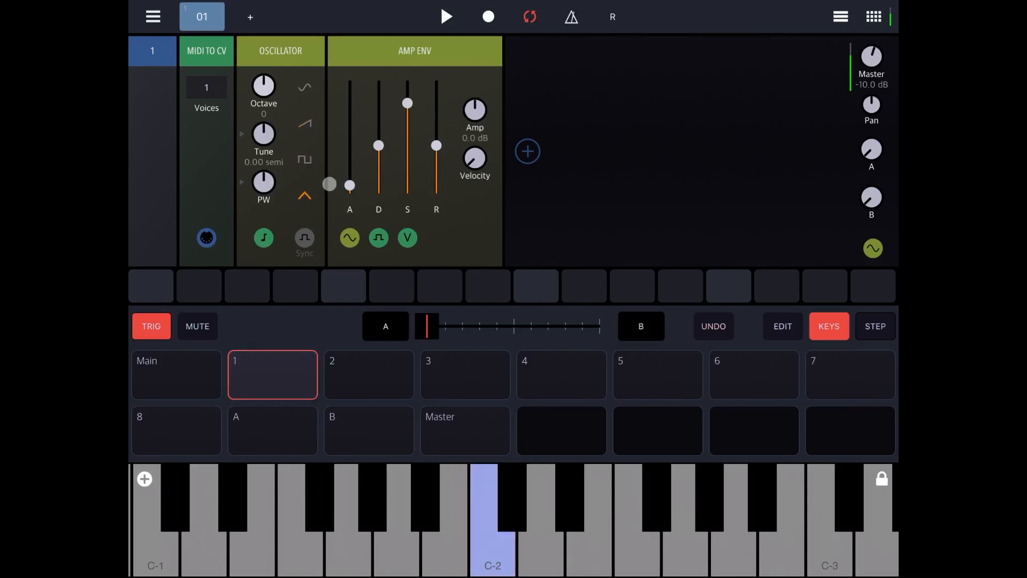
left_click(304, 160)
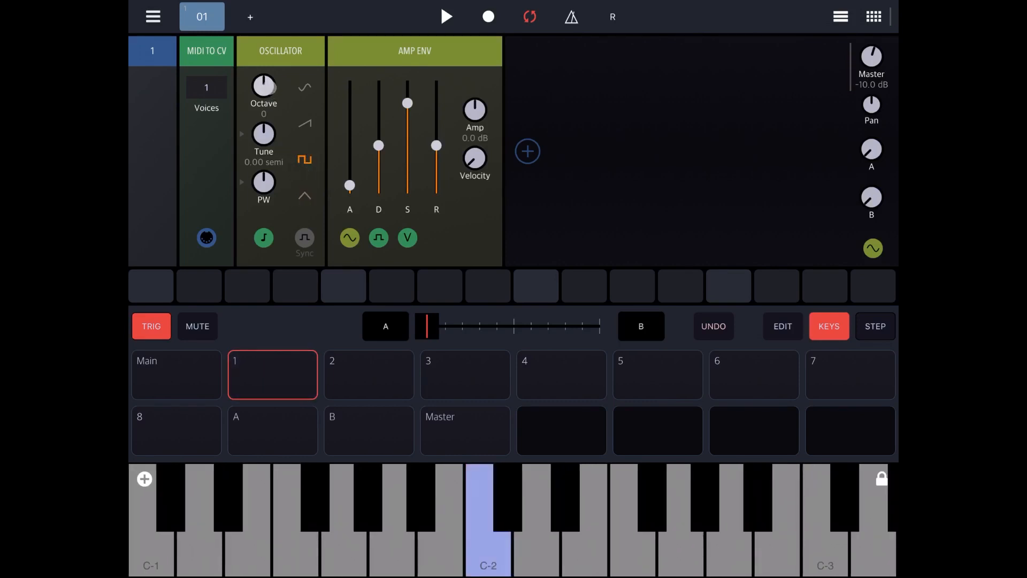
Set the oscillator octave to 1 and reset tune to 0.00 semitones
left_click_drag(264, 85, 263, 72)
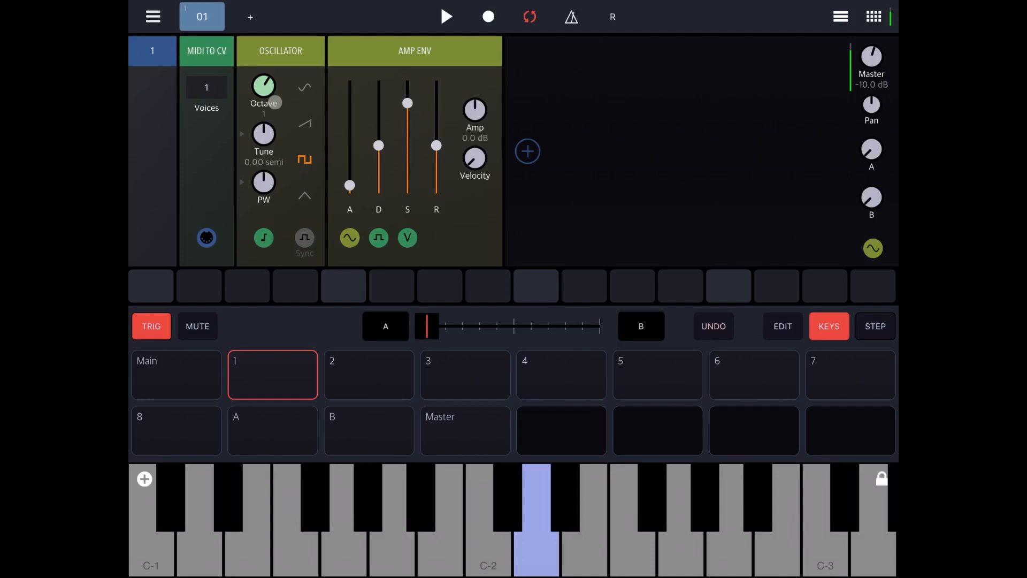
left_click_drag(263, 133, 263, 125)
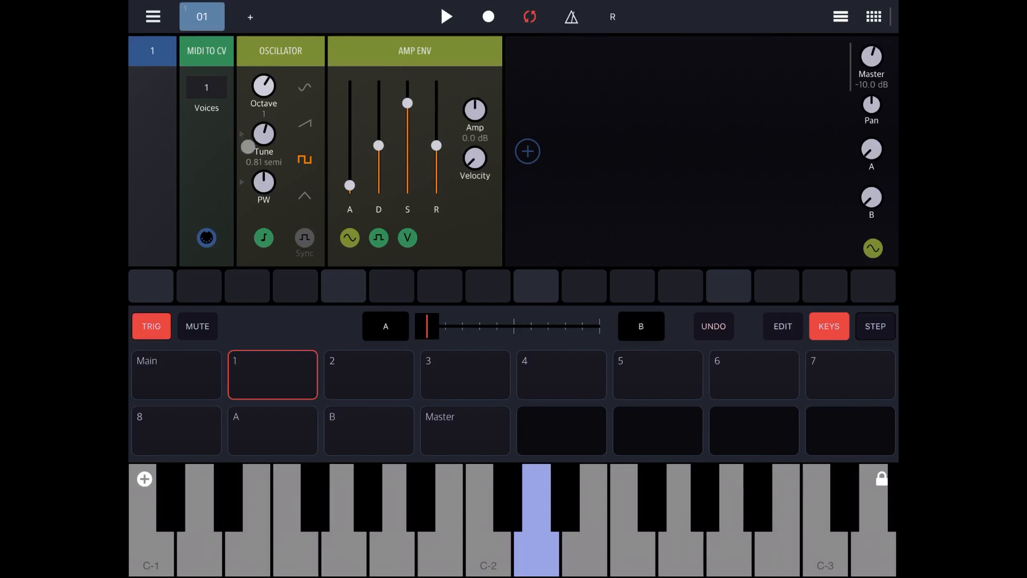
left_click(263, 134)
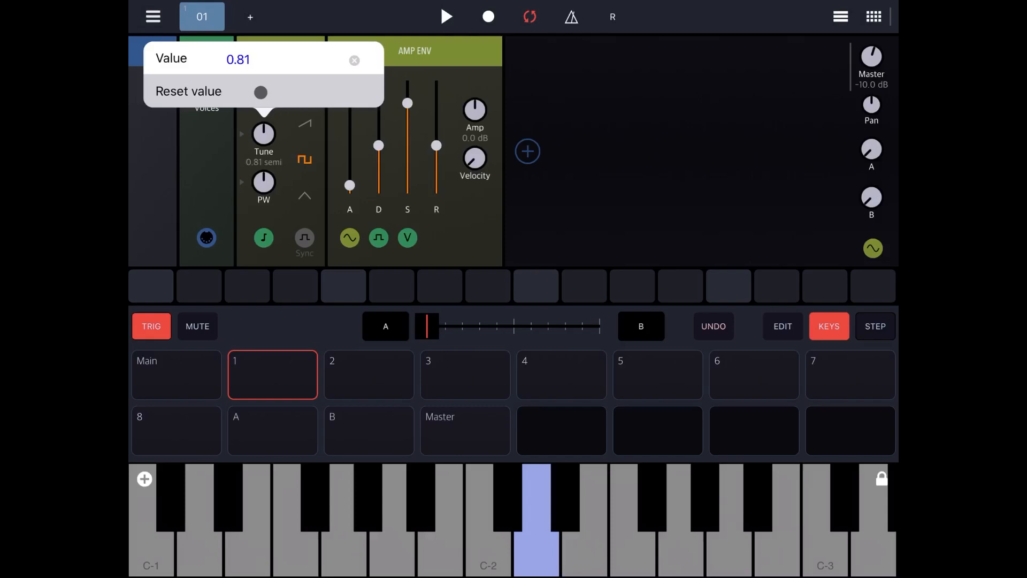
left_click(259, 93)
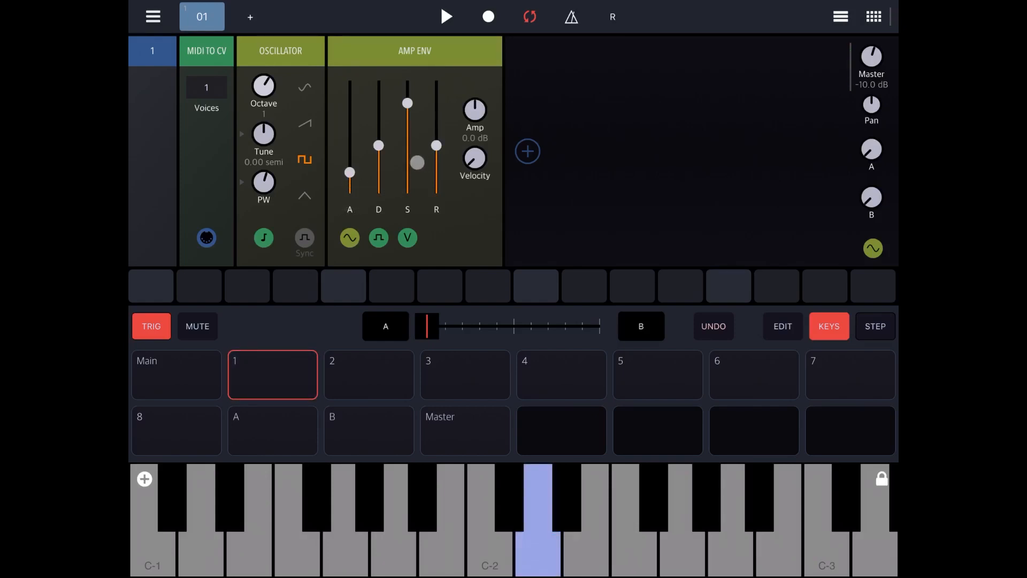
Lower the amp envelope's sustain and shorten its release
left_click_drag(417, 163, 380, 146)
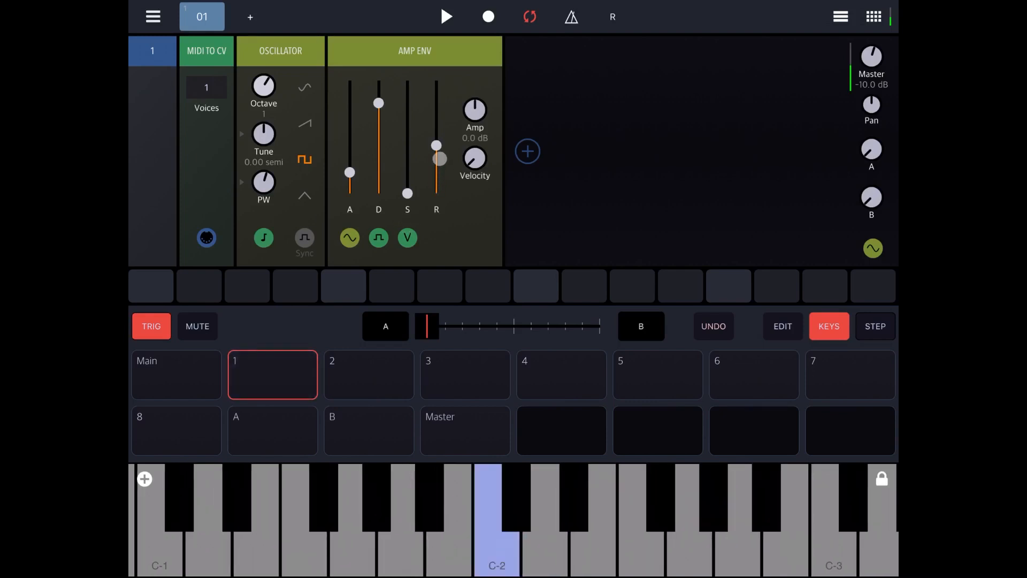
left_click_drag(437, 160, 436, 183)
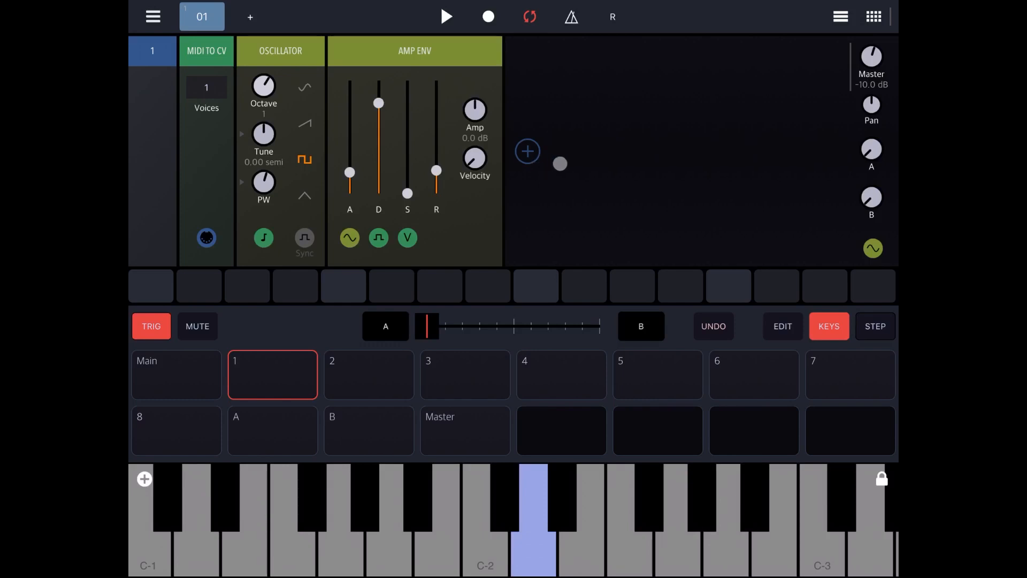
Add an LP12 filter after the amp envelope with cutoff raised to about 1744 Hz
left_click(527, 151)
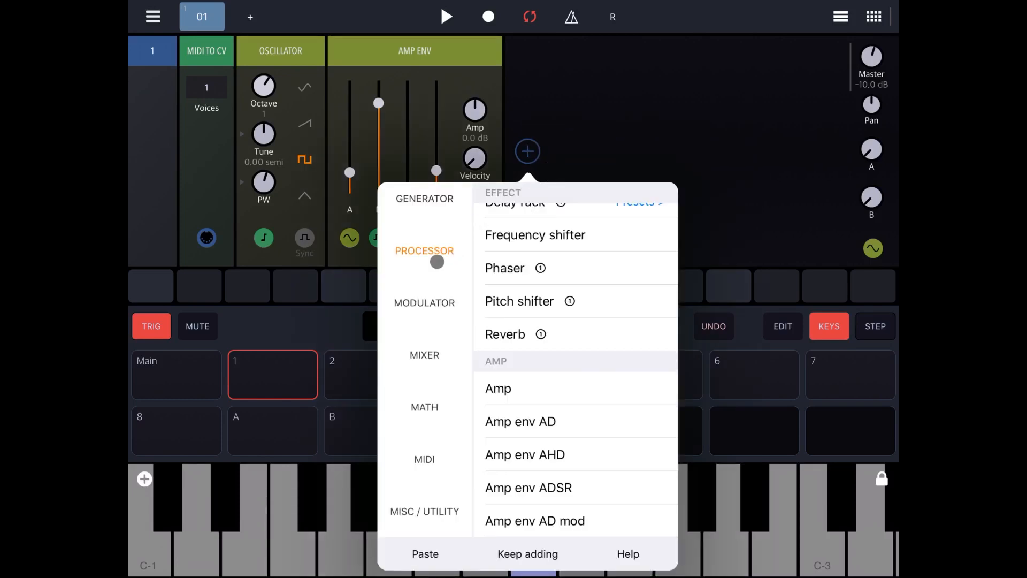
scroll("down", 3)
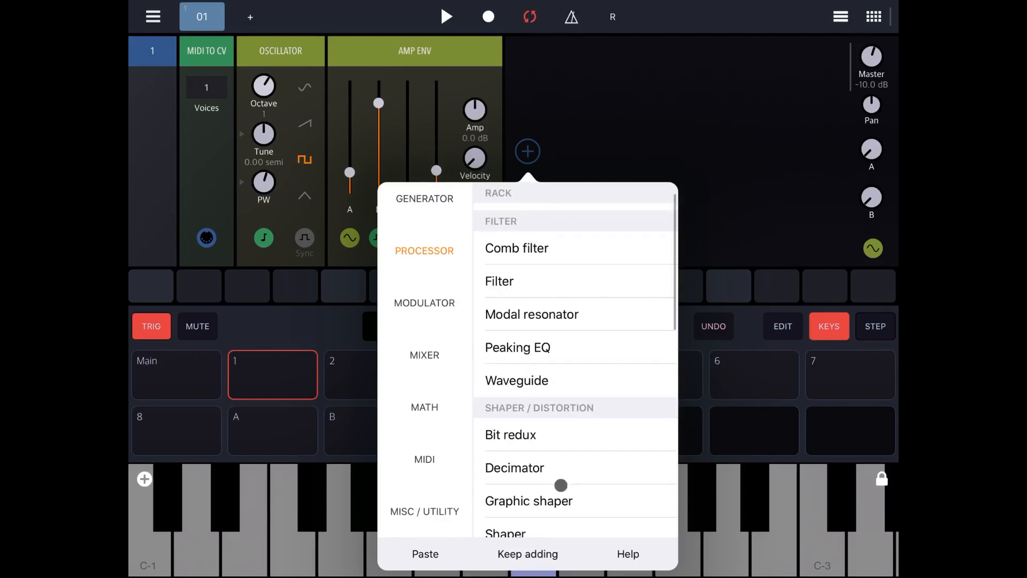
left_click(499, 280)
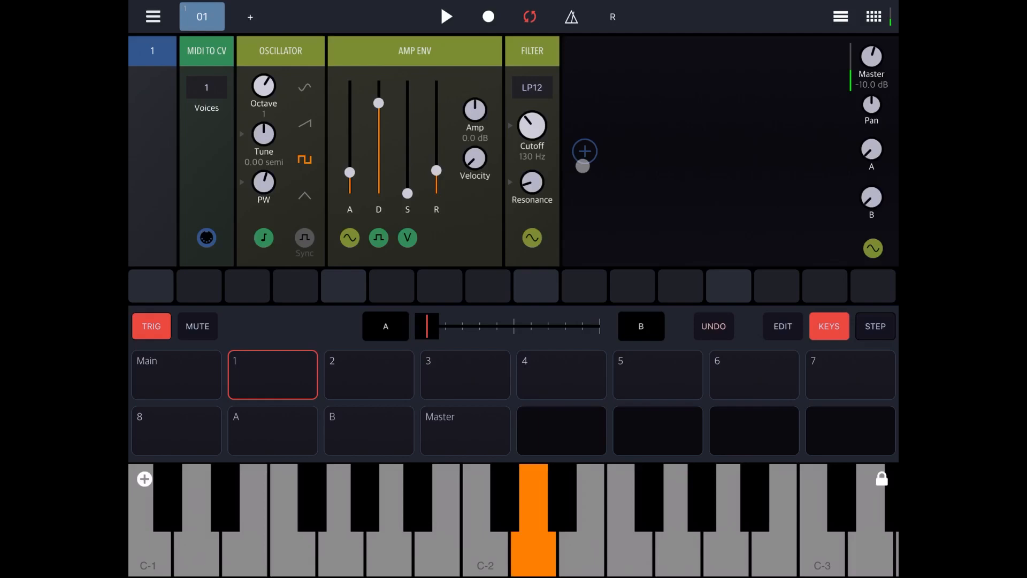
left_click(476, 517)
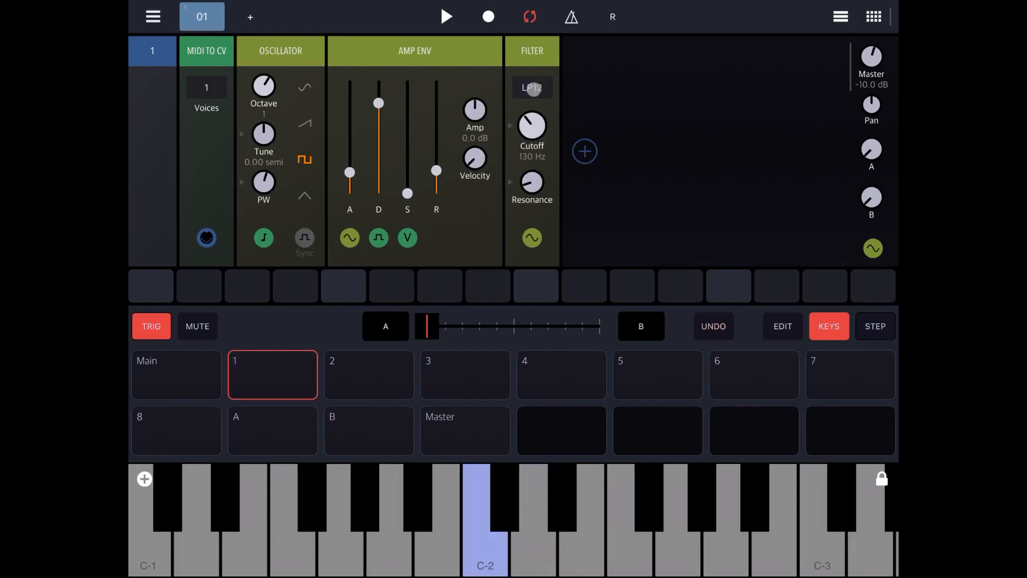
left_click(531, 87)
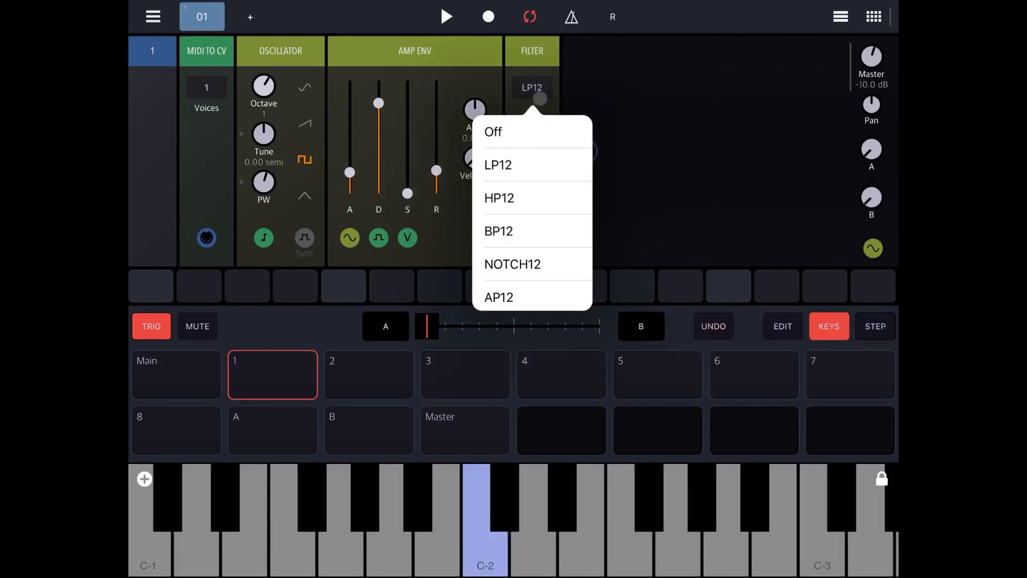
left_click(497, 164)
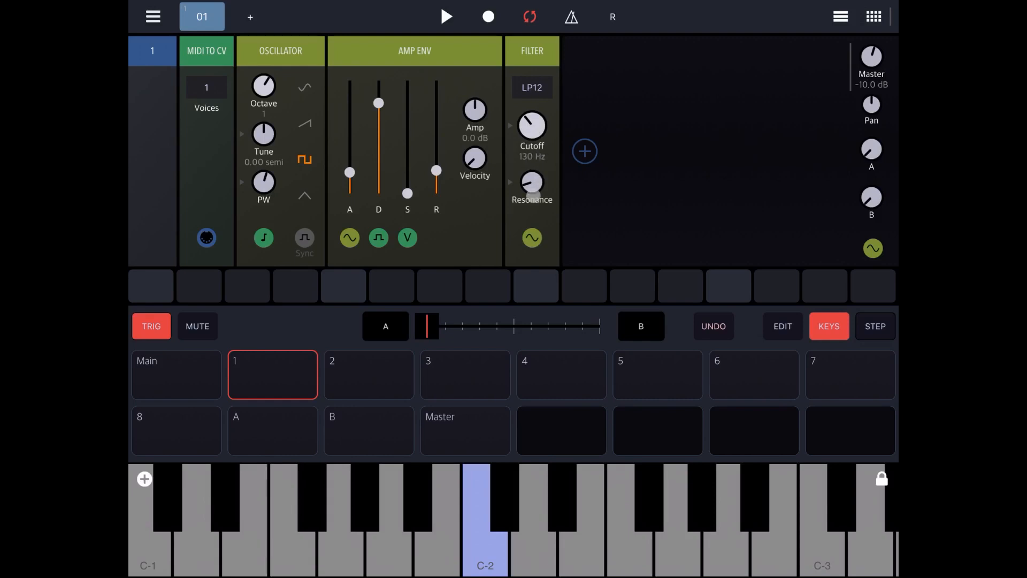
left_click(533, 517)
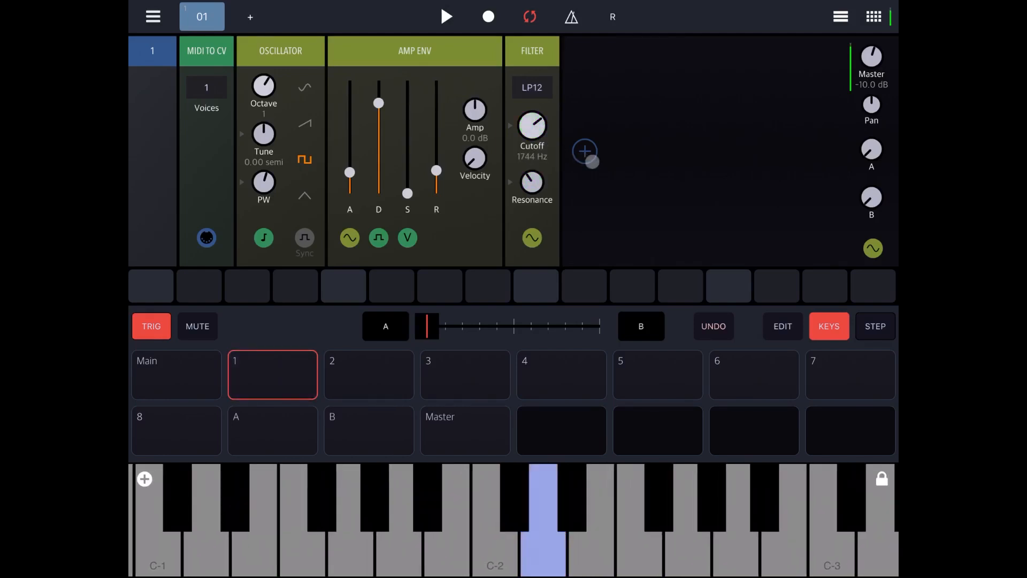
Add a Reverb module after the filter
left_click(583, 151)
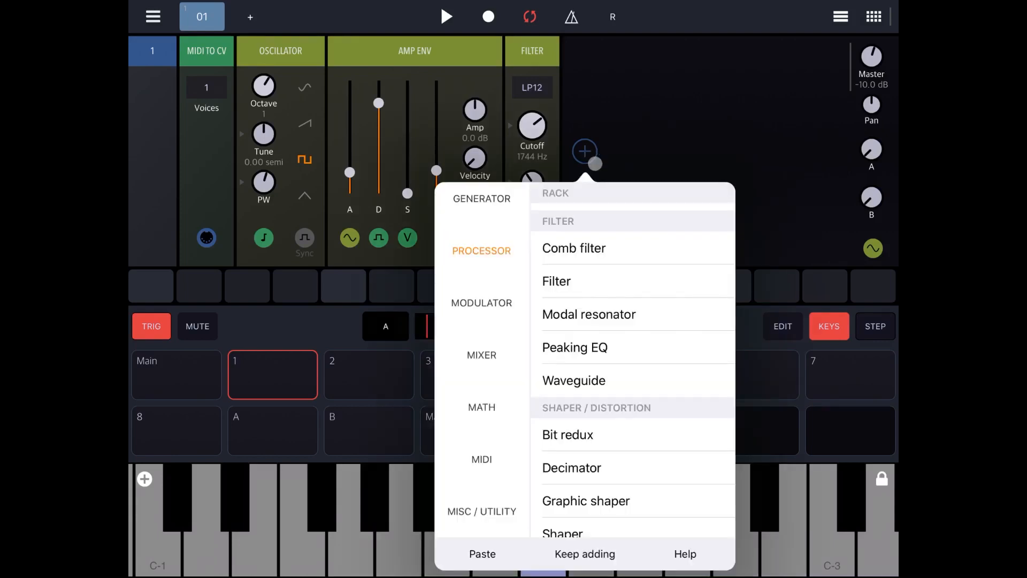
scroll("down", 3)
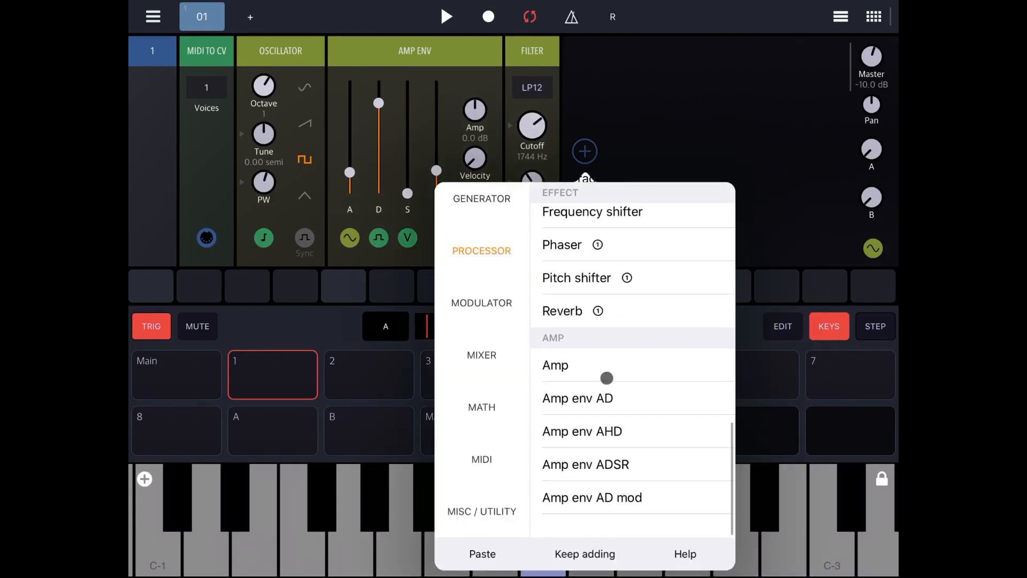
left_click(562, 310)
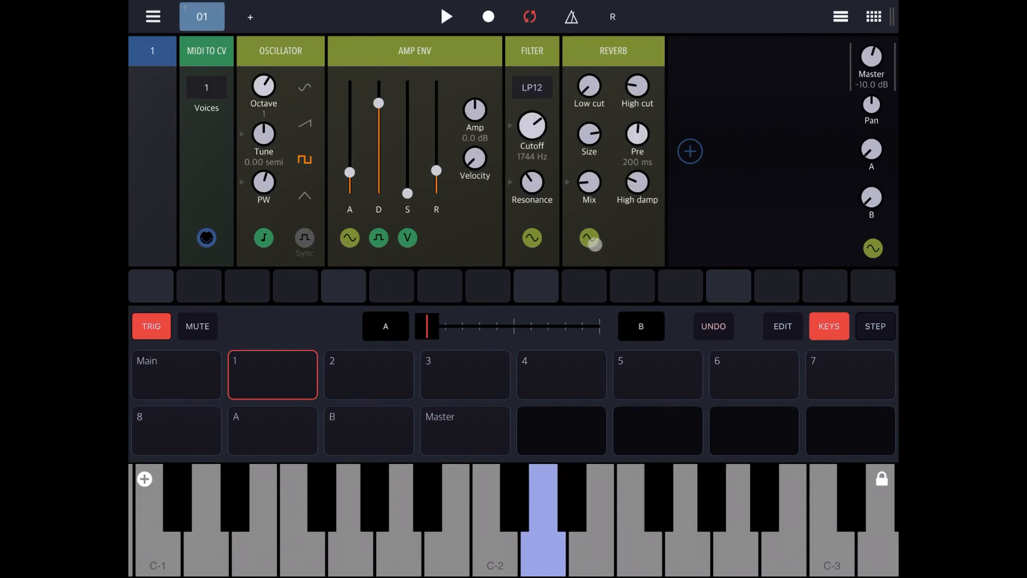
left_click(587, 237)
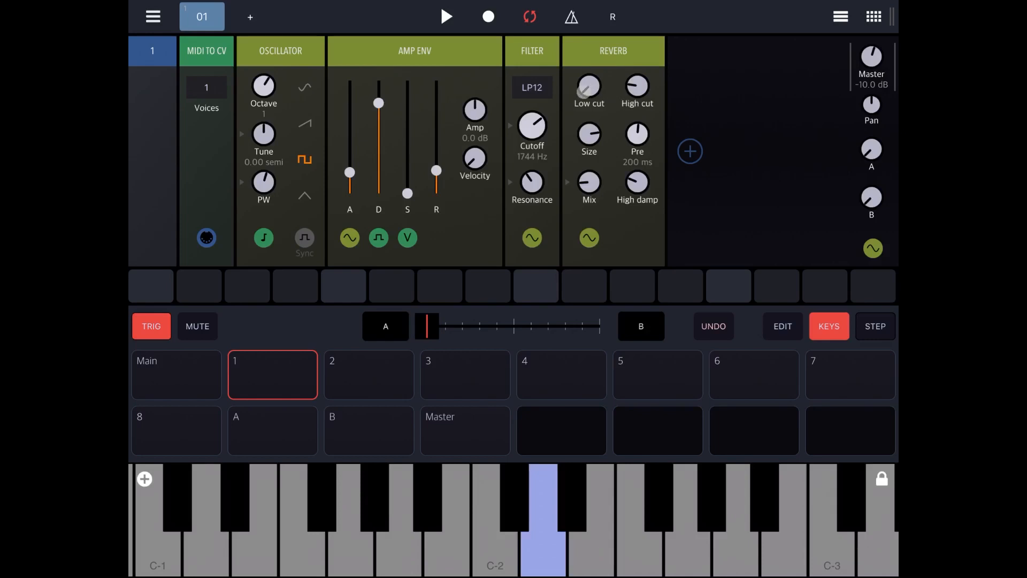
Audition notes and lengthen the reverb pre-delay to 1.51 s
left_click(590, 521)
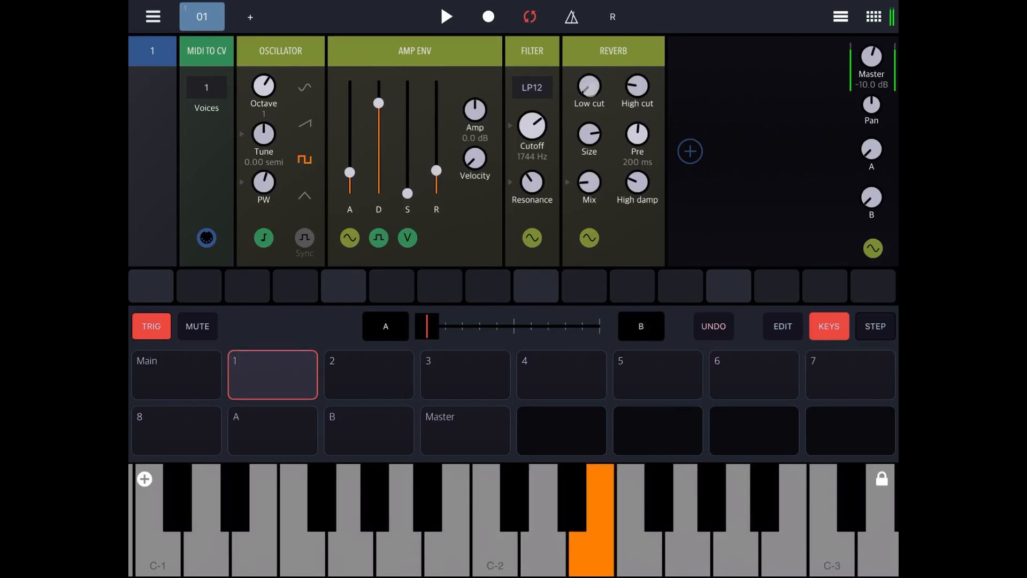
left_click(590, 524)
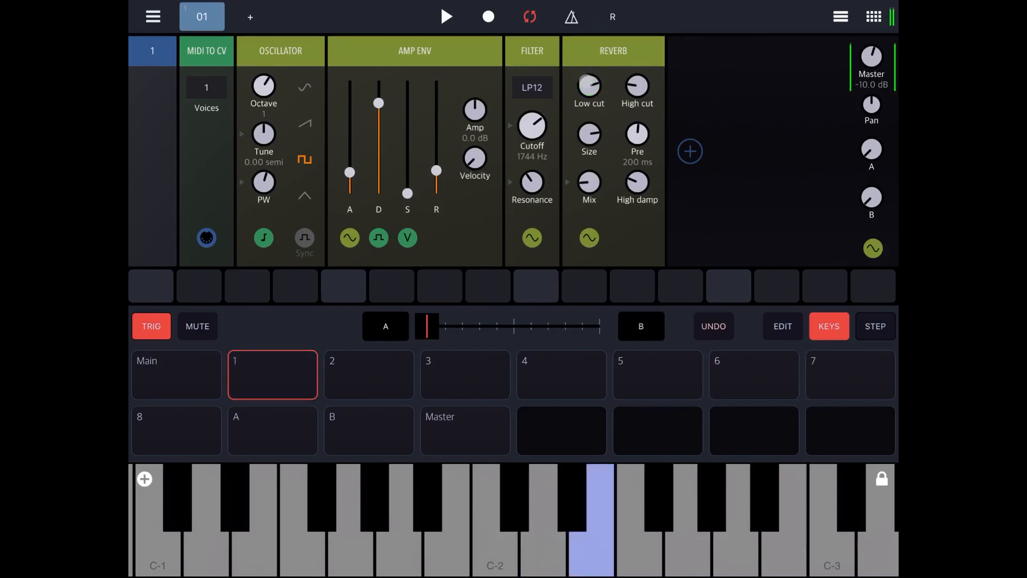
left_click(596, 525)
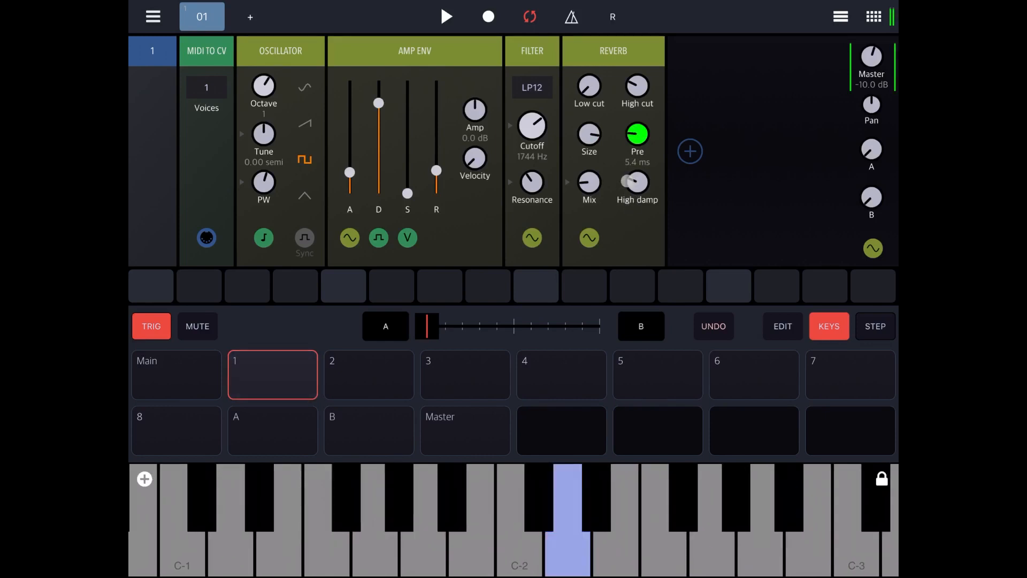
left_click_drag(635, 134, 636, 170)
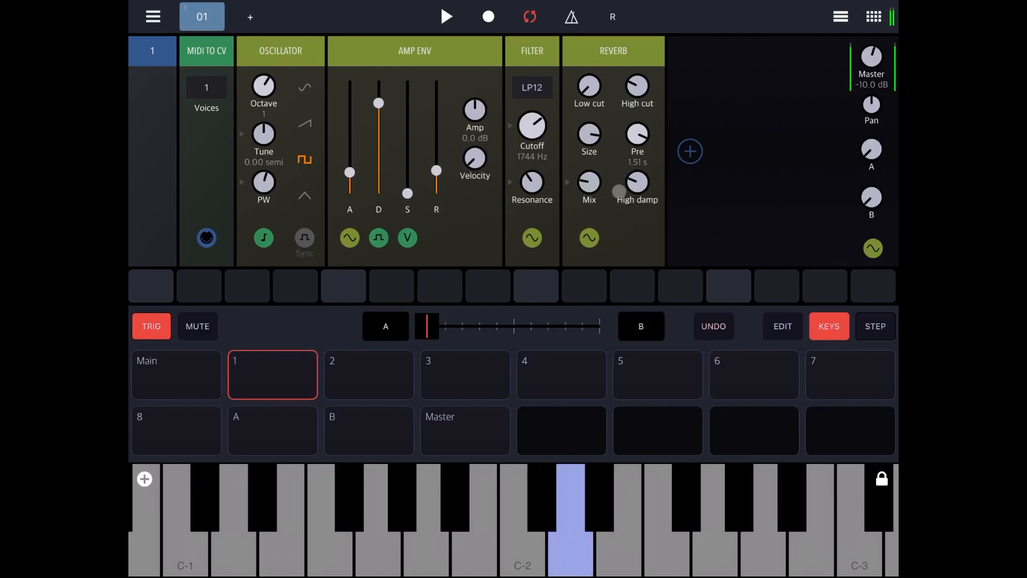
left_click_drag(615, 192, 653, 187)
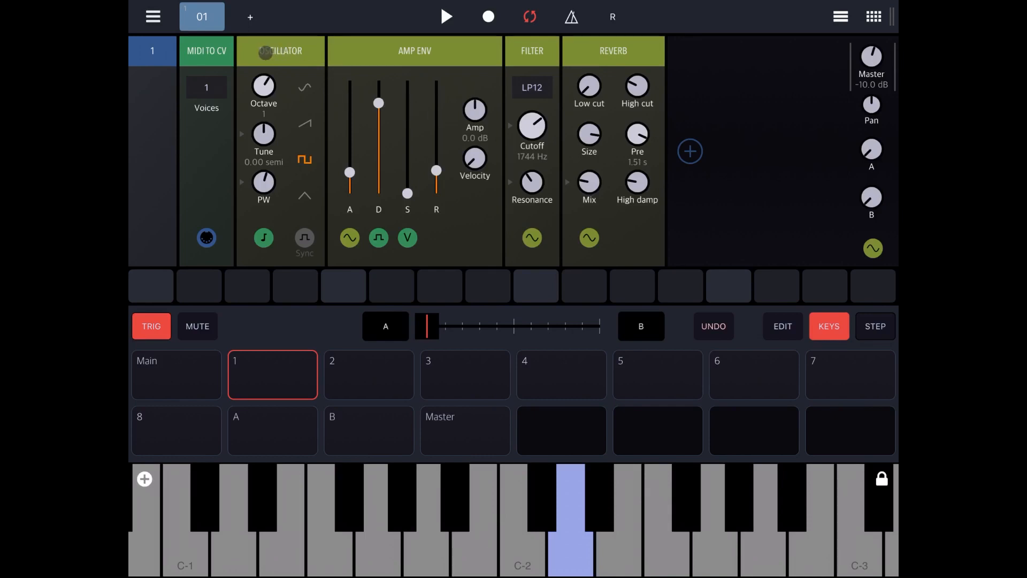
Cut the oscillator-to-reverb modules and add an Instrument rack after MIDI to CV
left_click(280, 50)
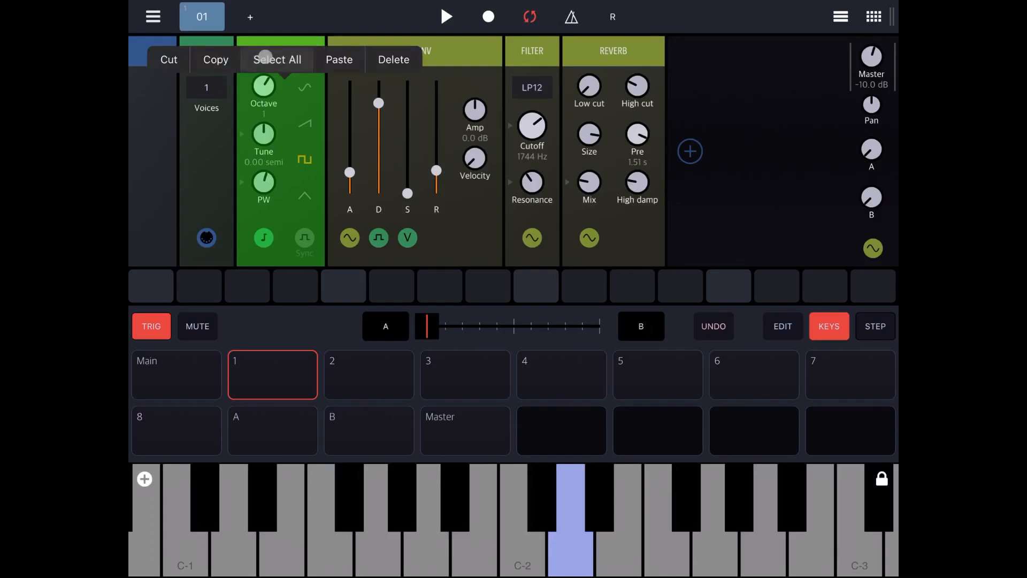
left_click(276, 58)
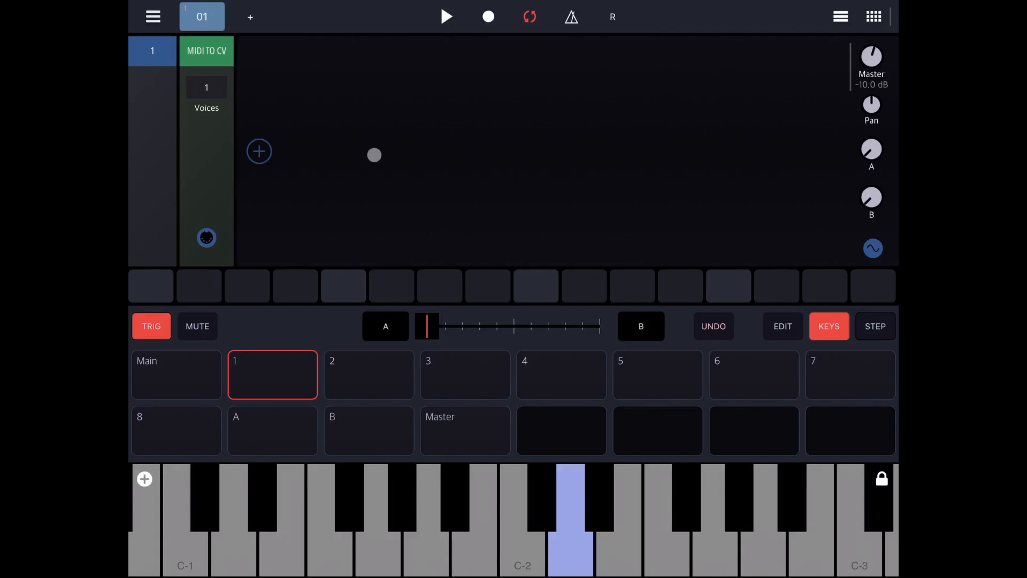
left_click_drag(374, 155, 344, 193)
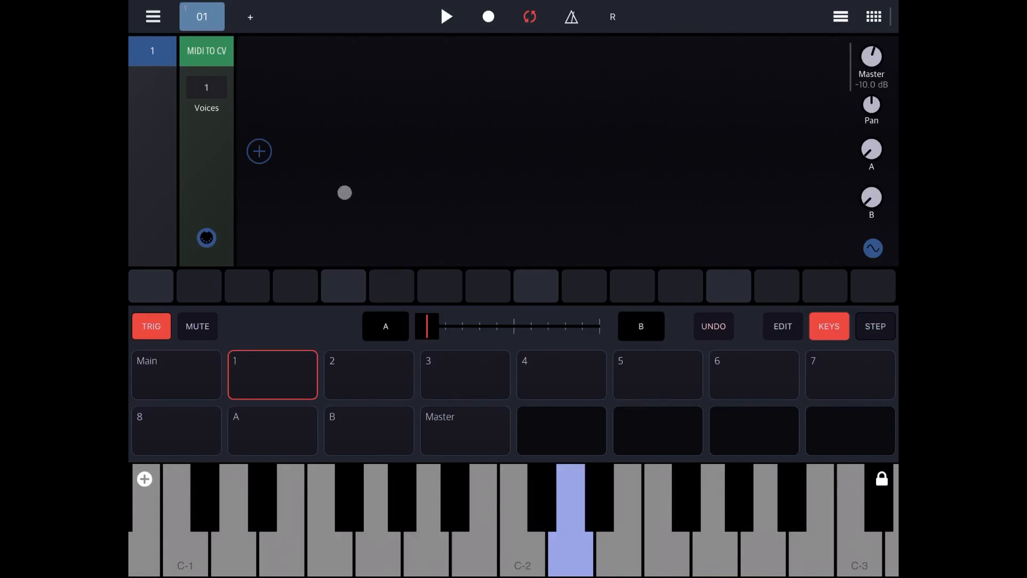
left_click(259, 151)
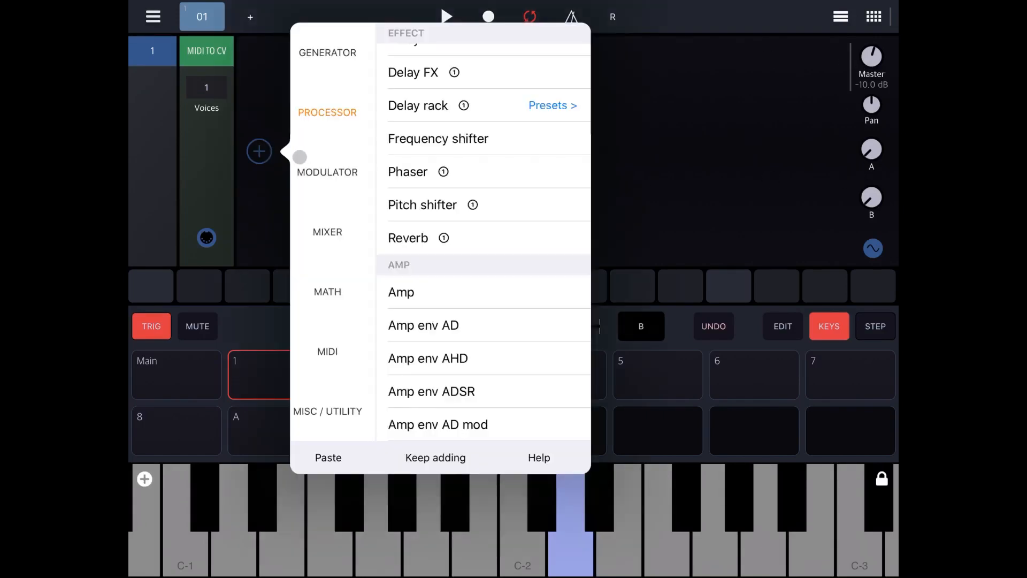
left_click(327, 53)
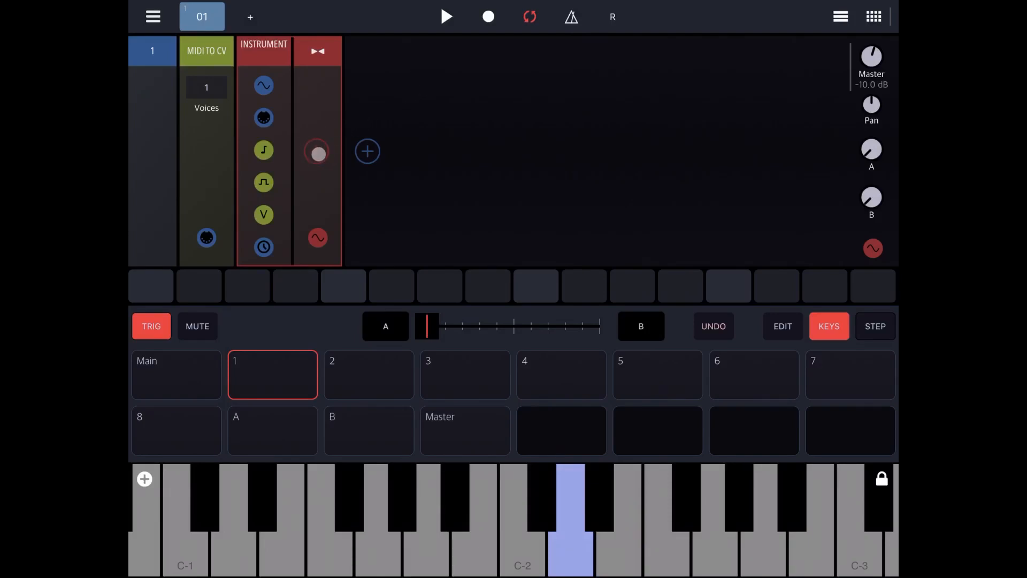
Paste the oscillator, envelope, filter and reverb into the Instrument rack
left_click(317, 151)
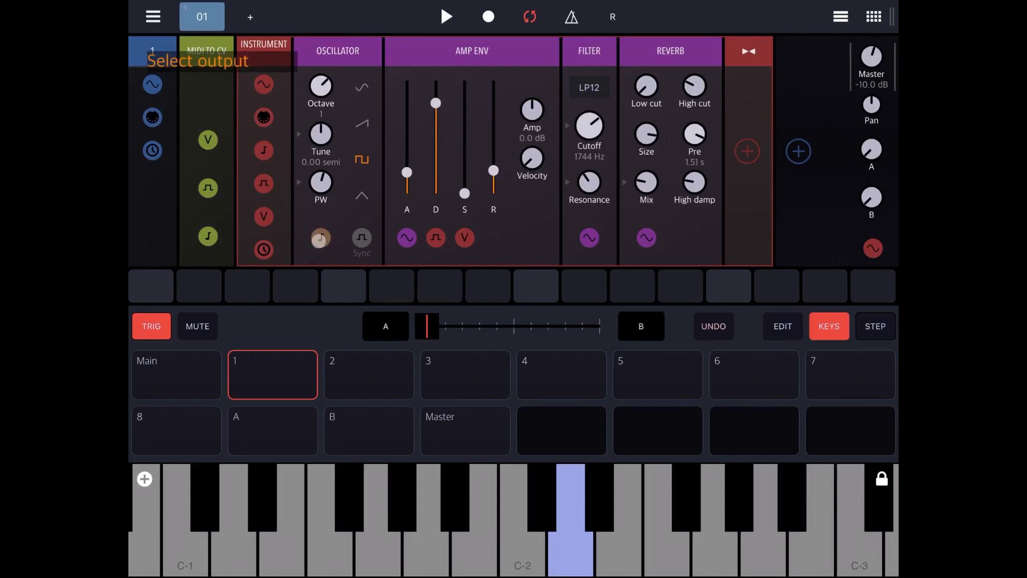
left_click(321, 237)
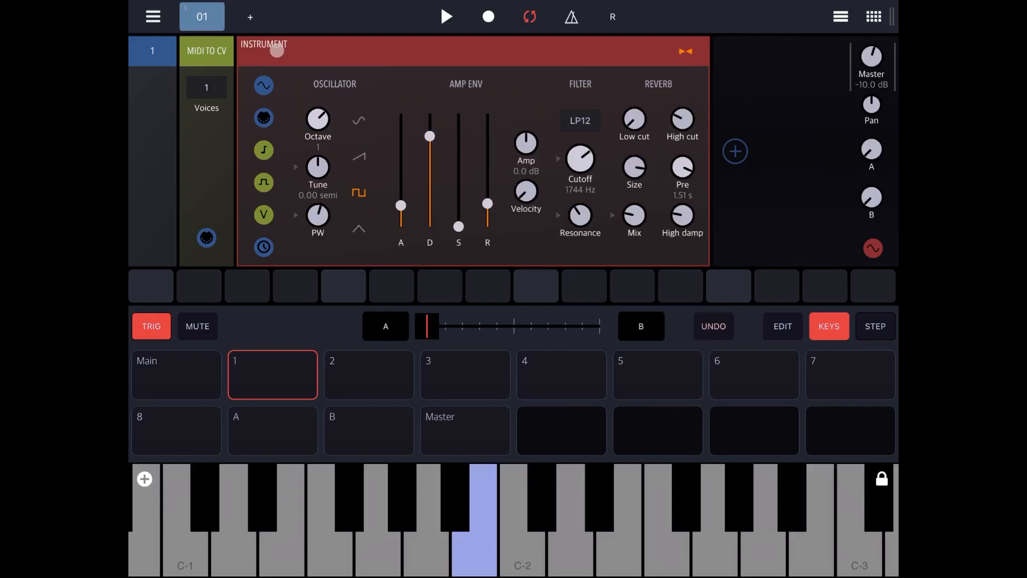
Save the Instrument rack as the user preset 'Test3'
left_click(263, 44)
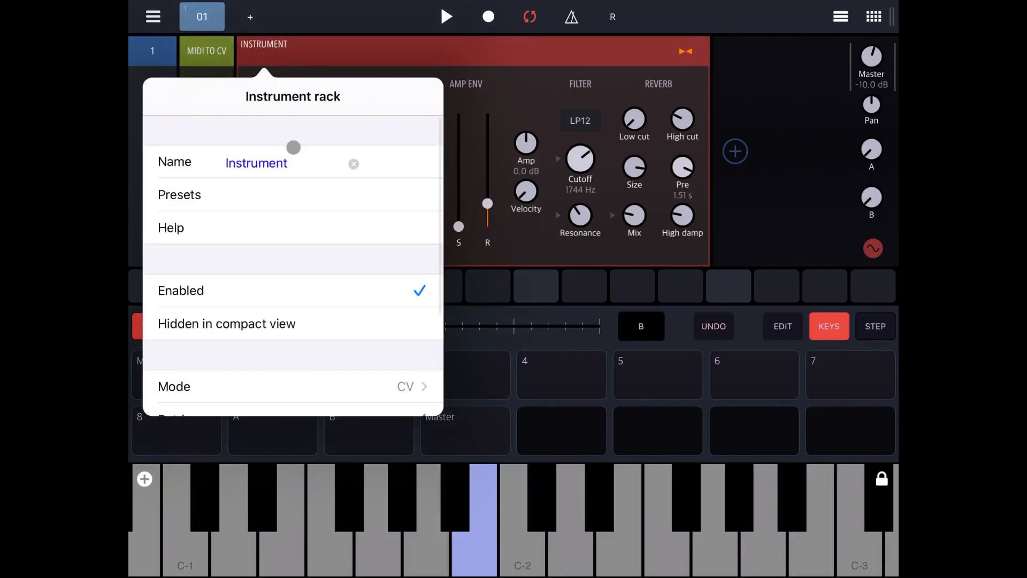
left_click(179, 195)
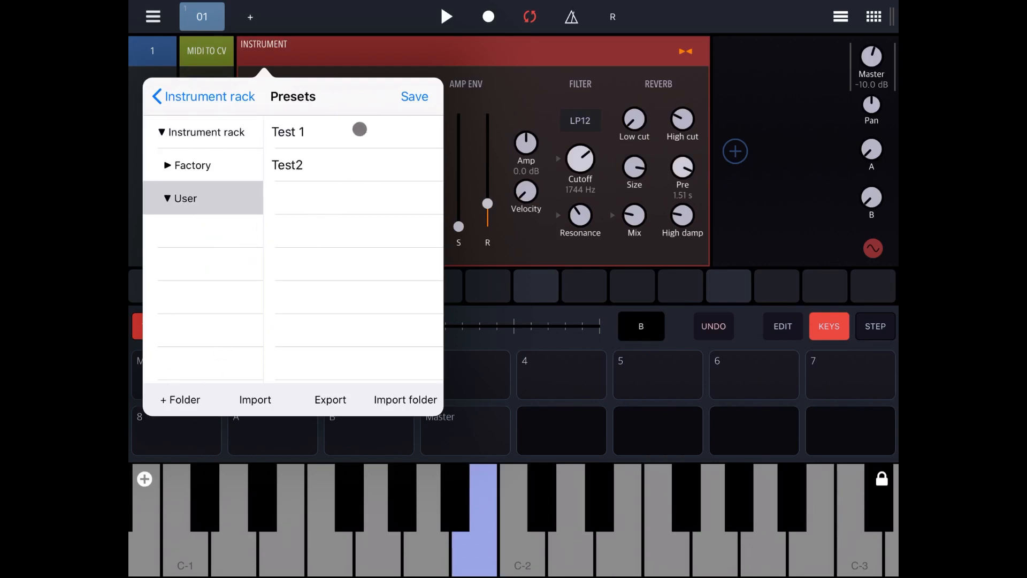
left_click(414, 96)
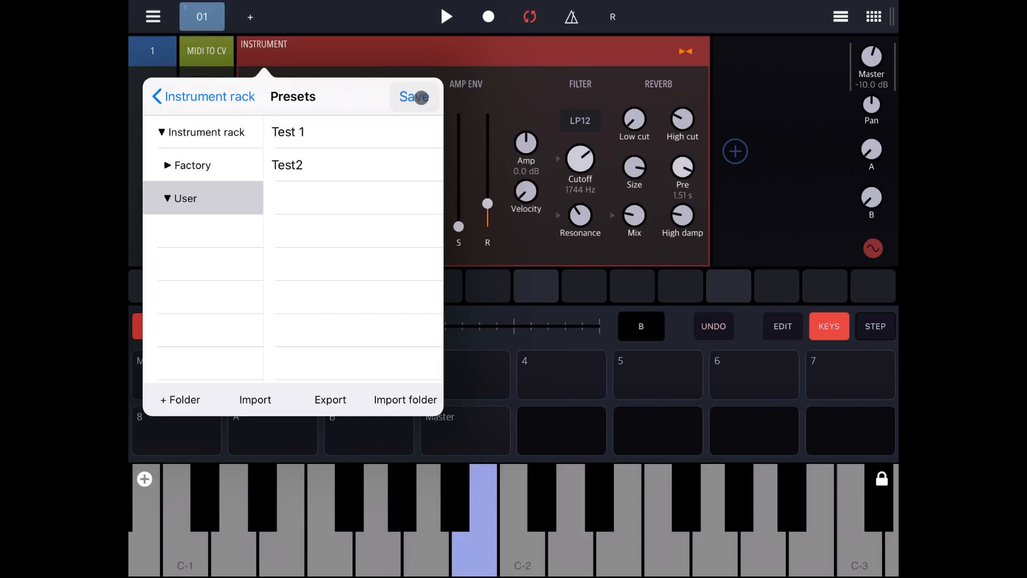
left_click(409, 97)
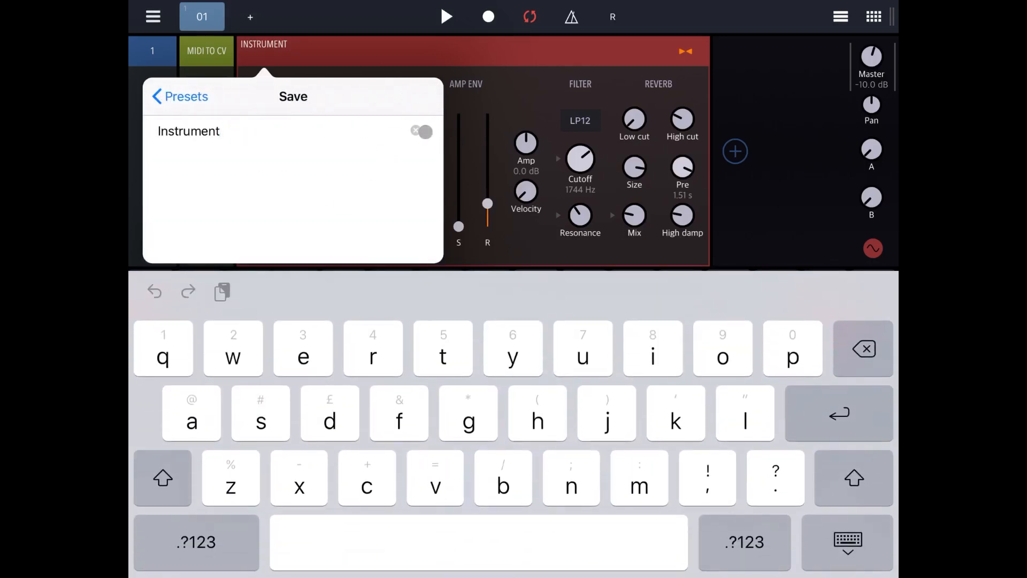
type("t")
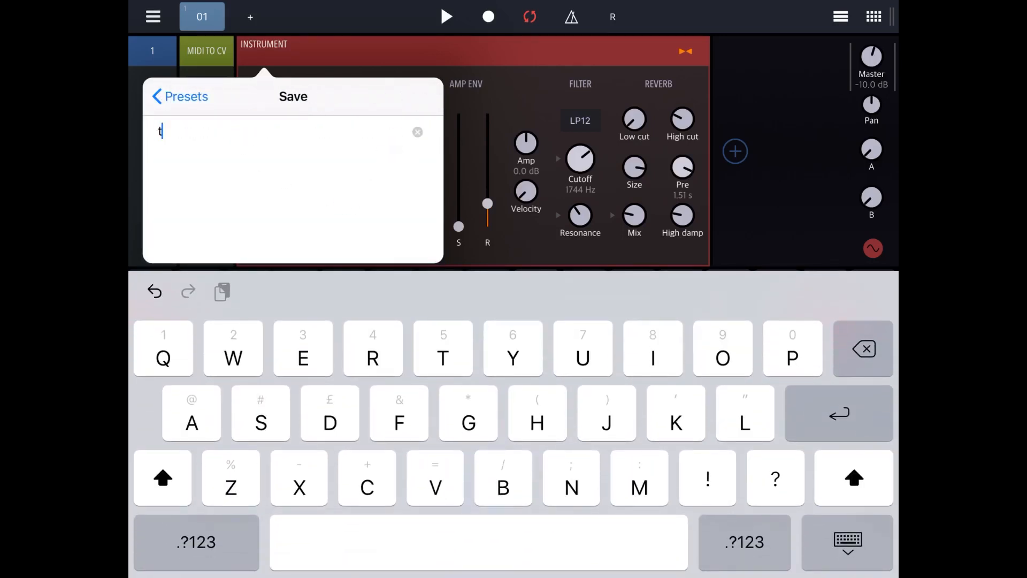
type("est")
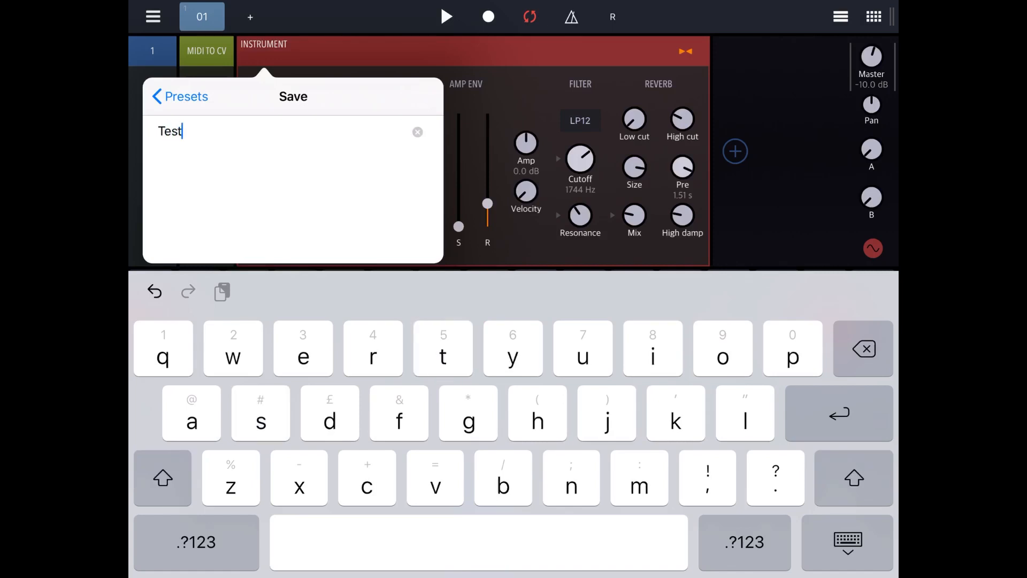
type("3")
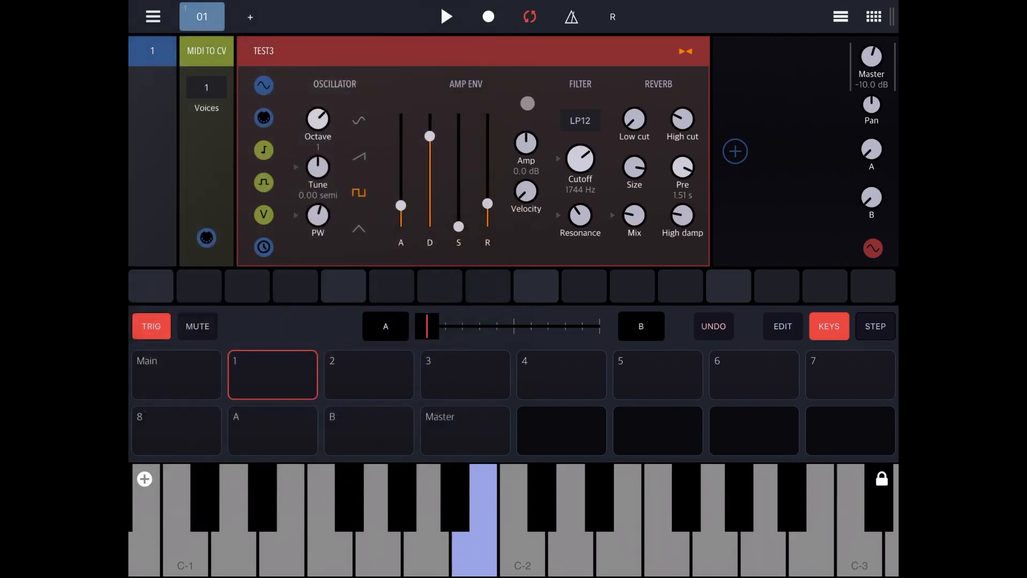
In a new project, load the Test3 user preset into an Instrument rack and show the keyboard
left_click(152, 17)
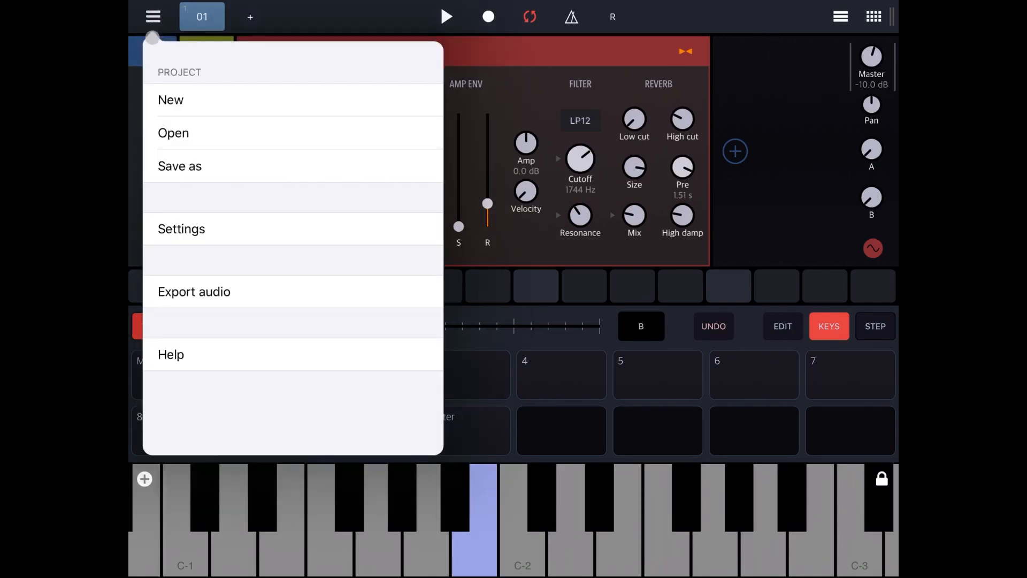
left_click(171, 99)
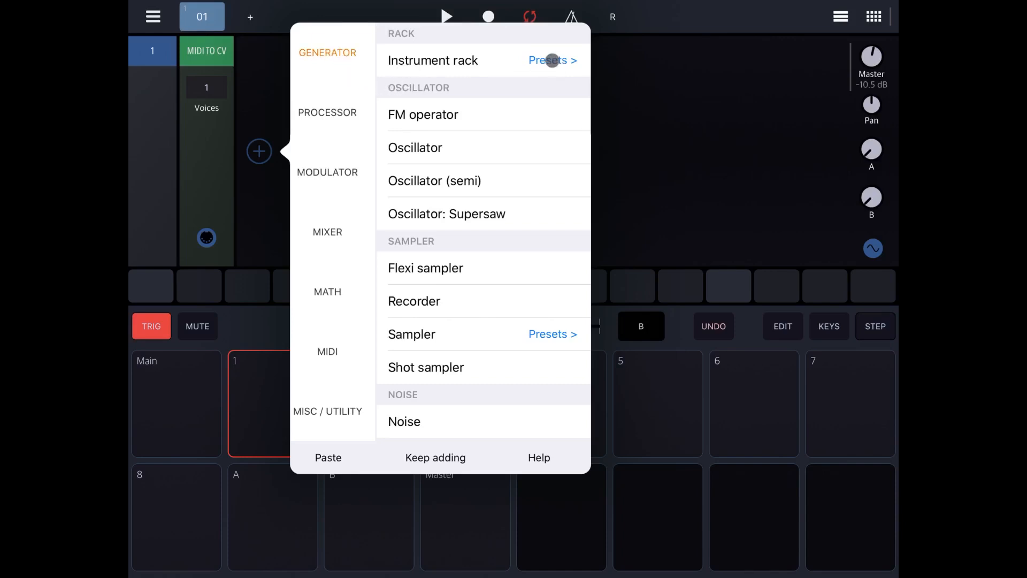
left_click(552, 60)
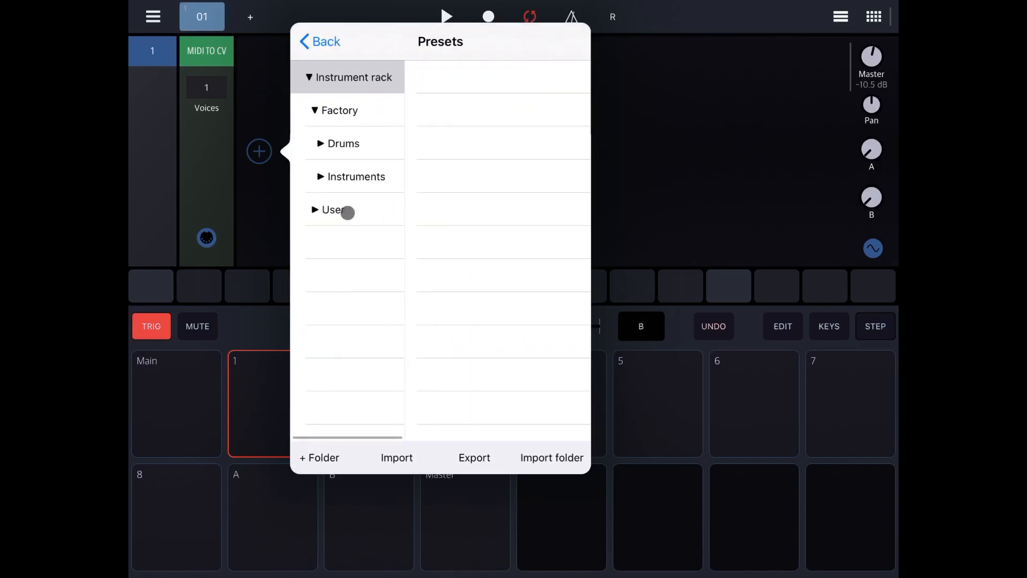
left_click(333, 210)
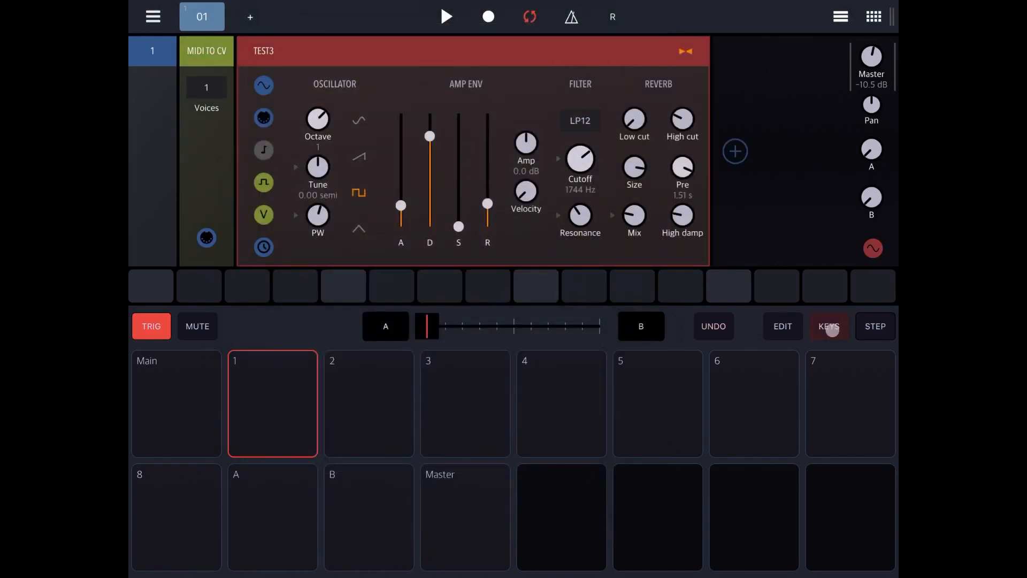
left_click(828, 326)
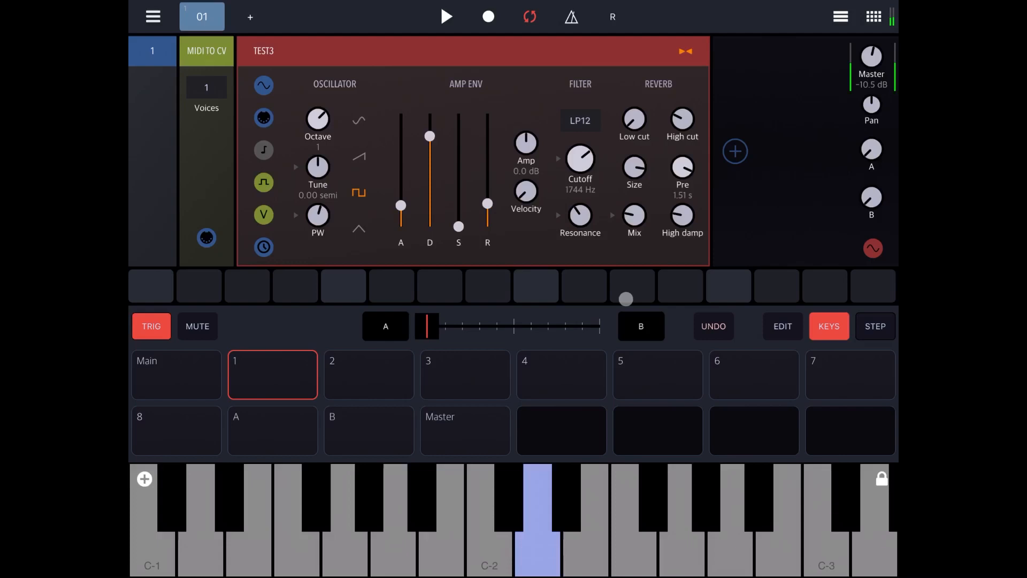